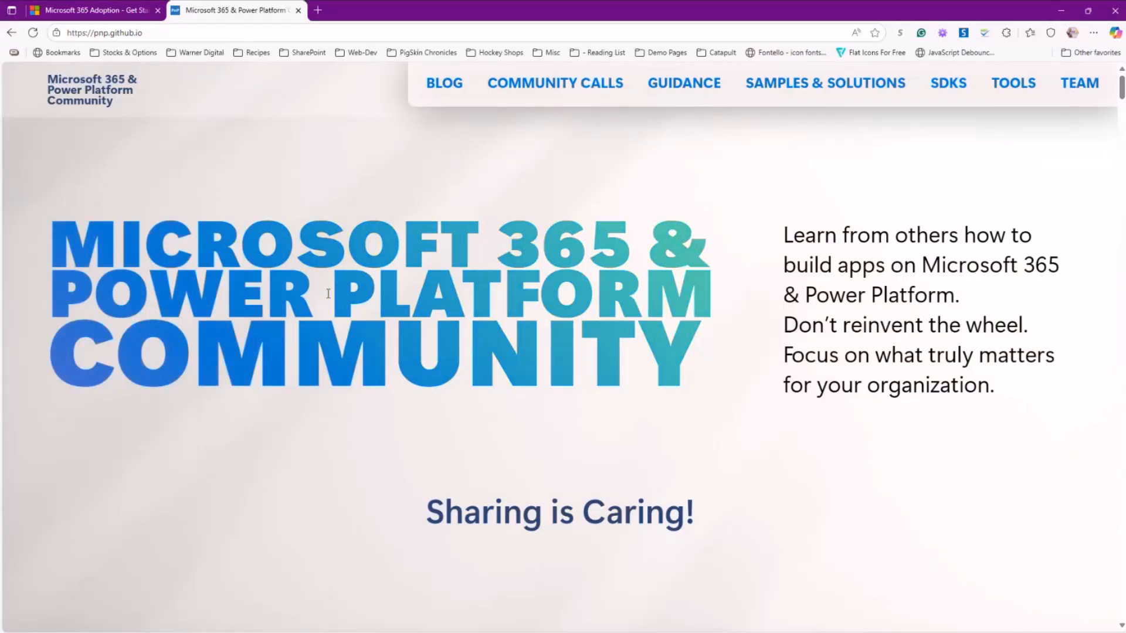
- Browse the Samples & Solutions cards down past Script samples and SharePoint Starter Kit
left_click(824, 83)
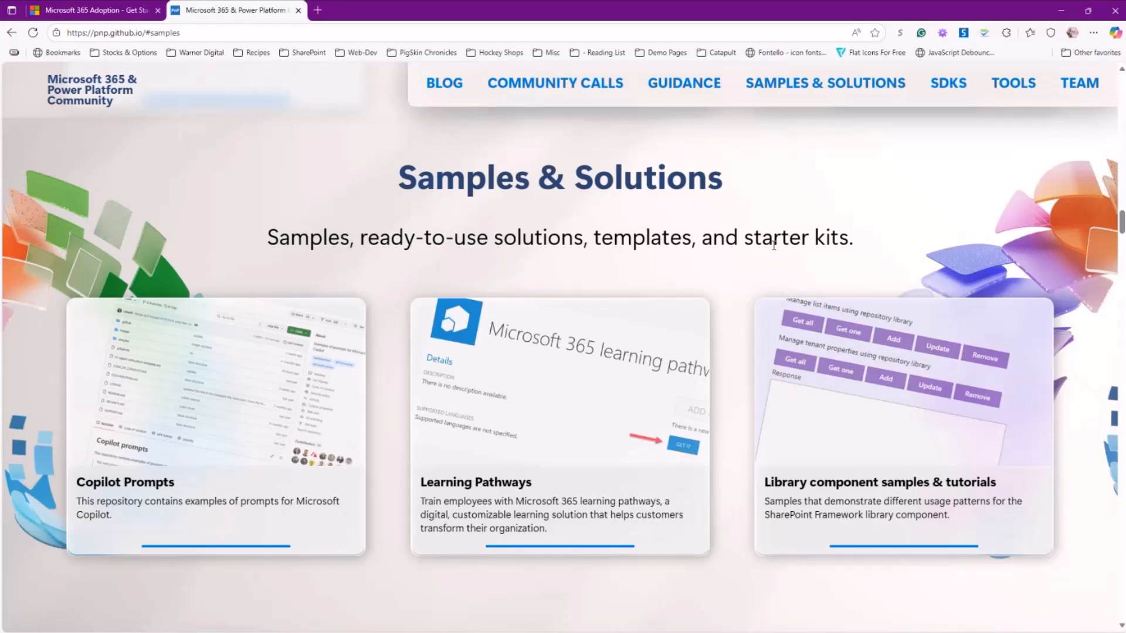
scroll("down", 3)
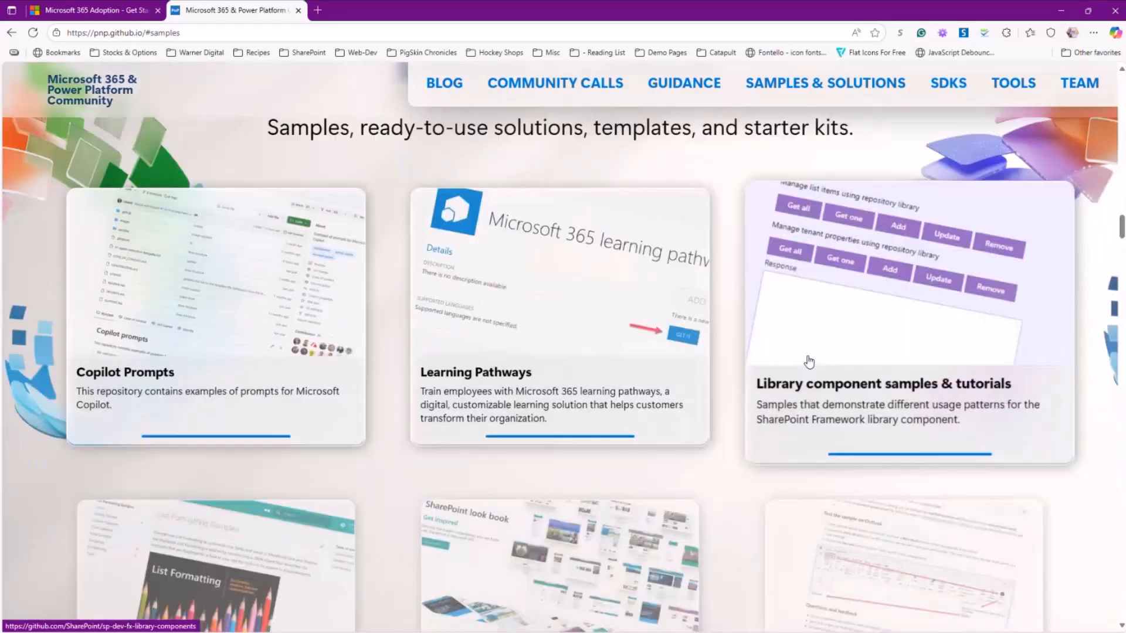
scroll("down", 3)
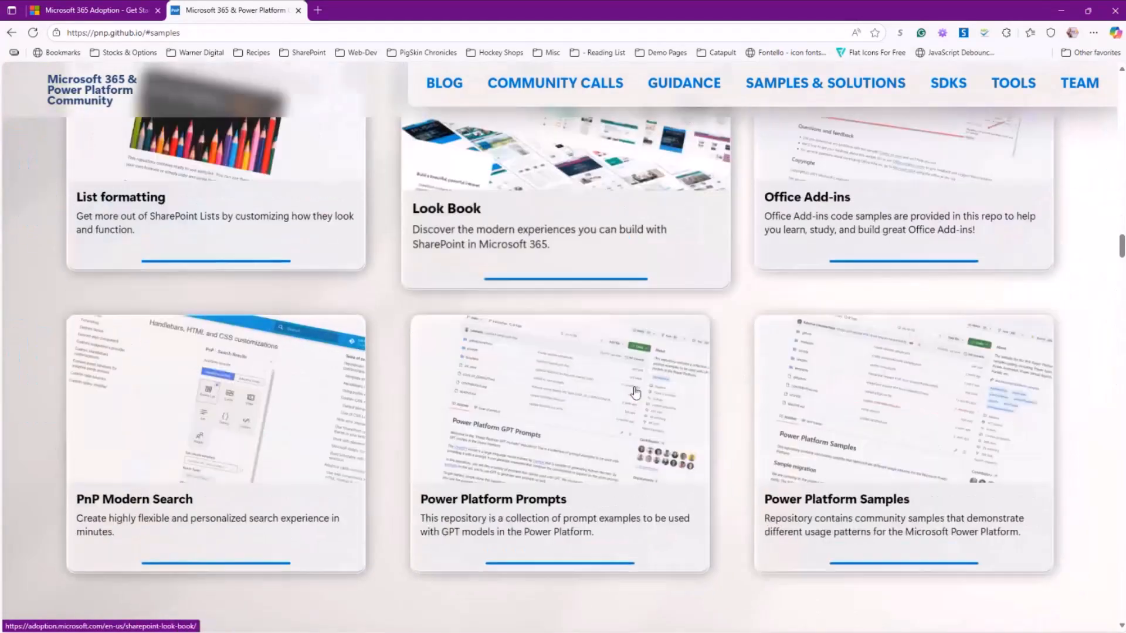
scroll("down", 3)
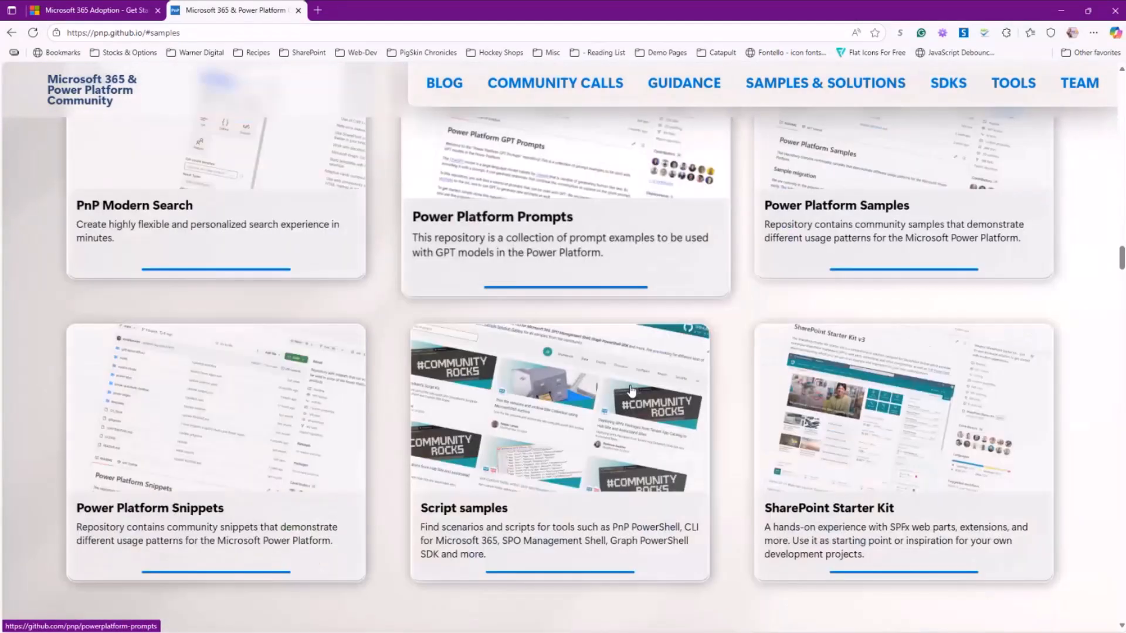
scroll("down", 3)
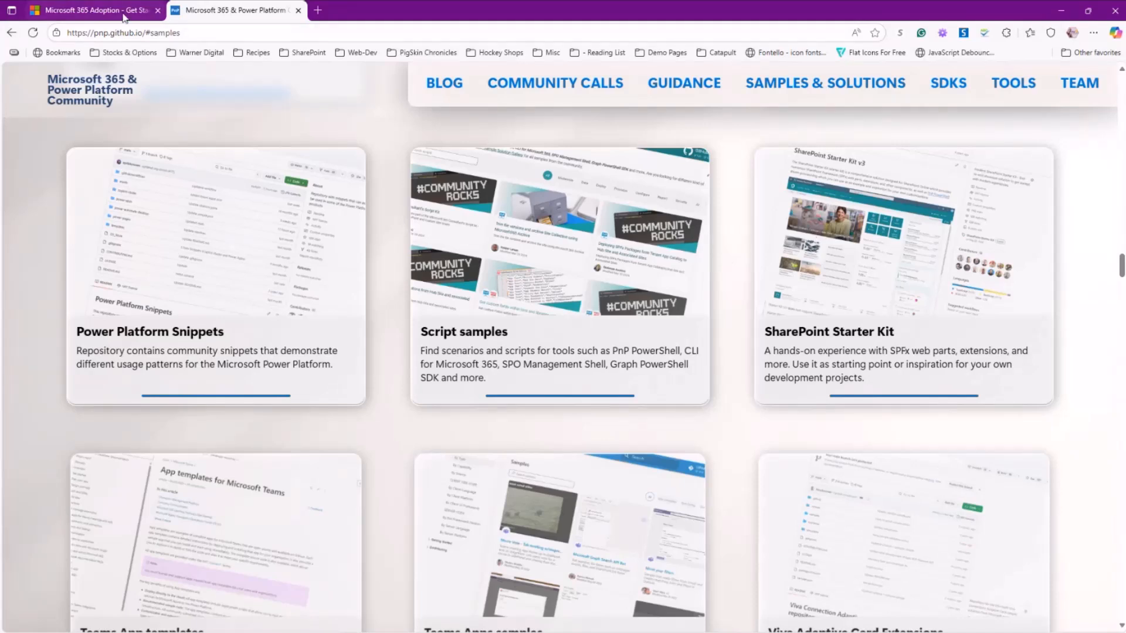
- Open the Sample Solution Gallery from the Microsoft 365 Adoption page
left_click(93, 10)
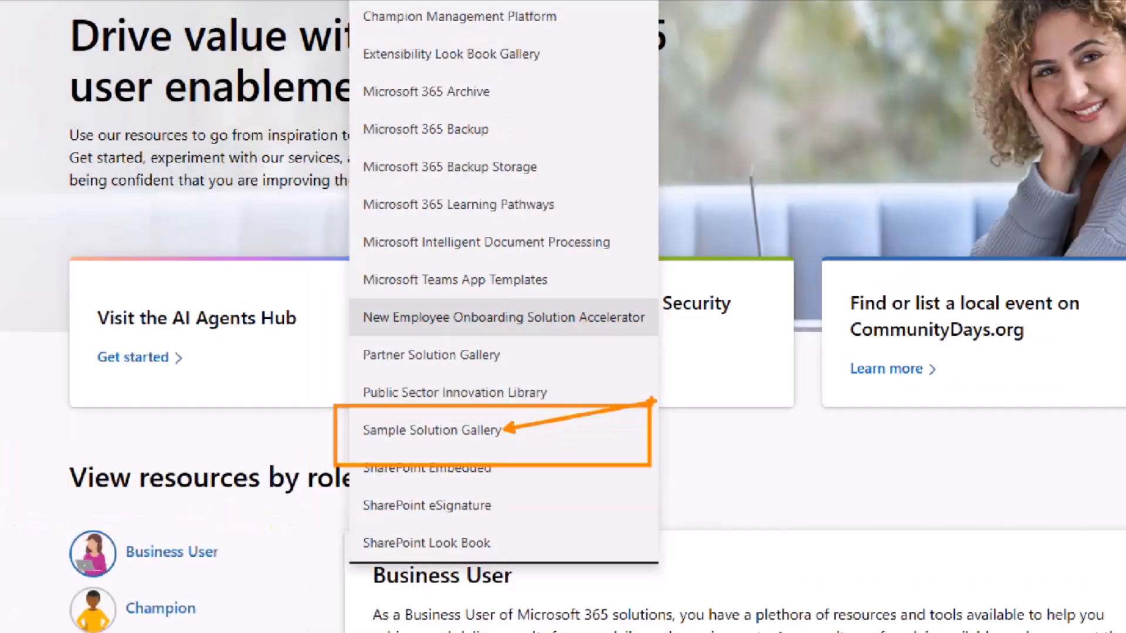
left_click(431, 430)
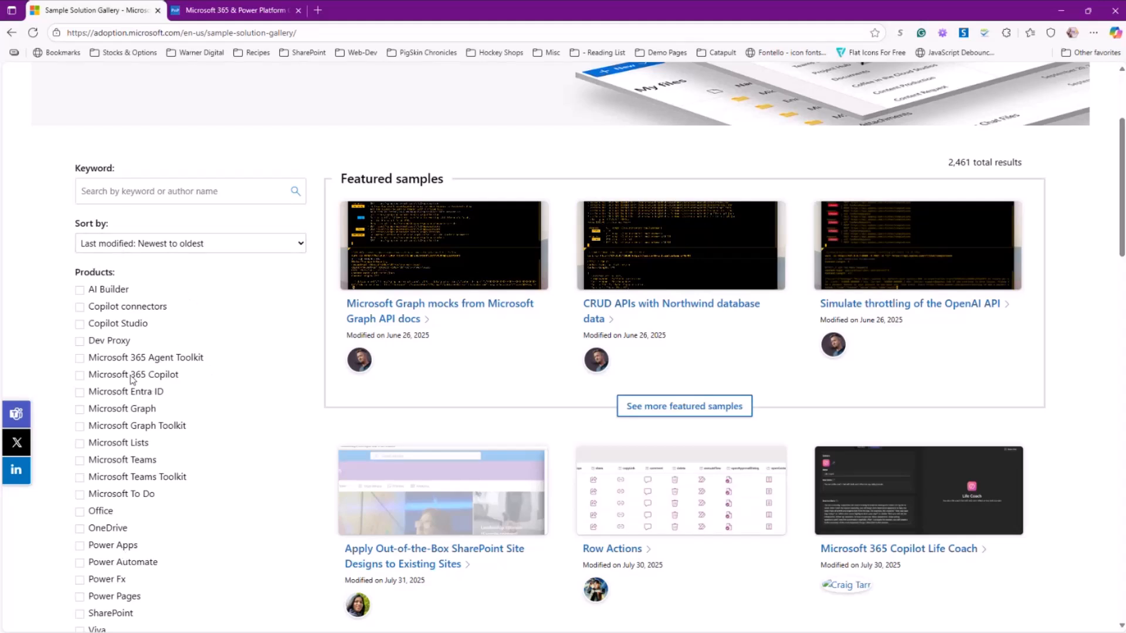
- Search samples for 'agent' and filter to Microsoft 365 Copilot, leaving 54 results
left_click(189, 190)
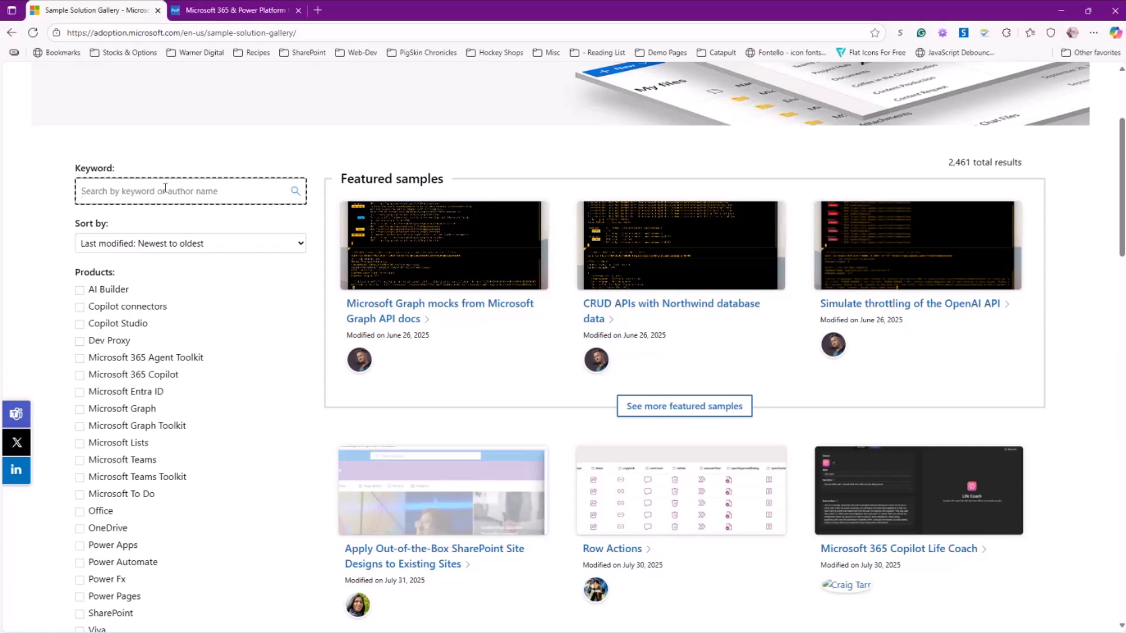
left_click(187, 190)
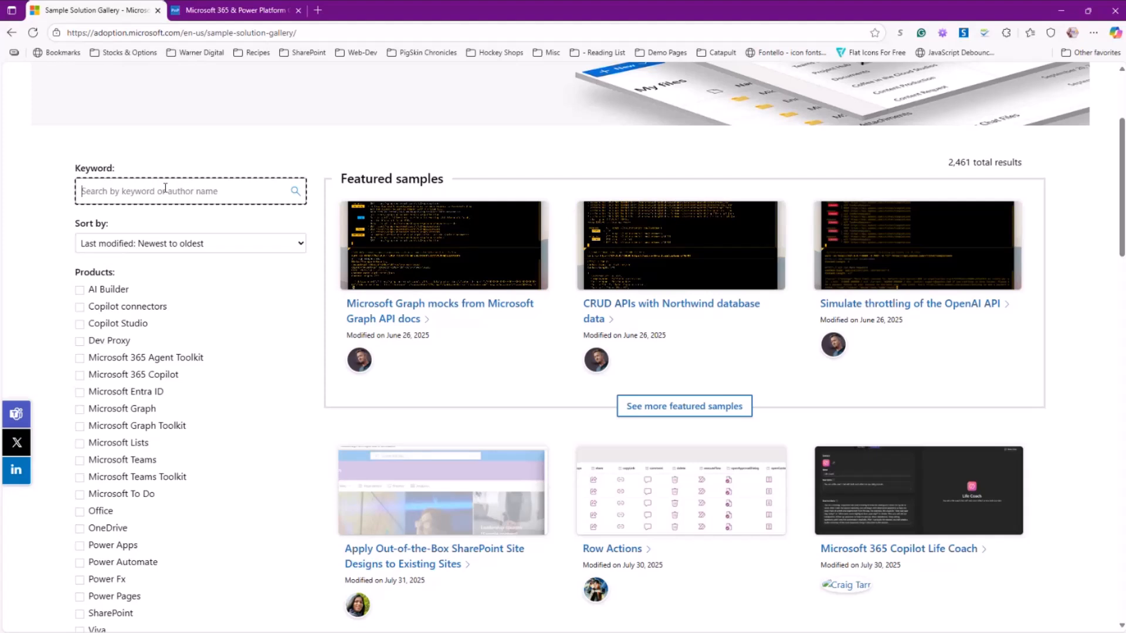
type("agent")
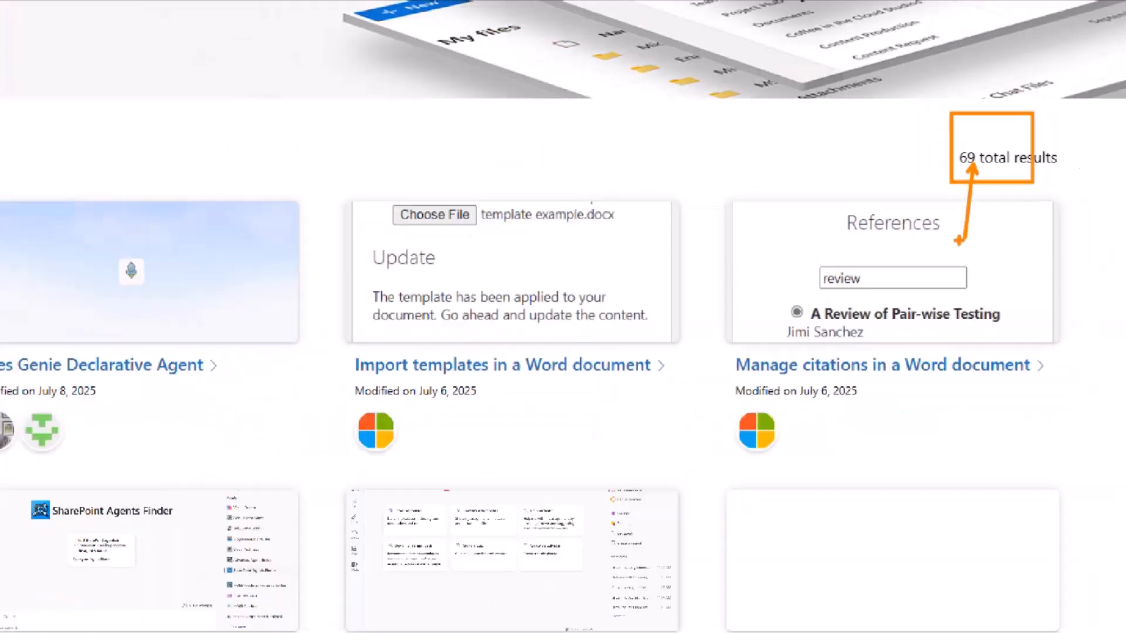
left_click(79, 375)
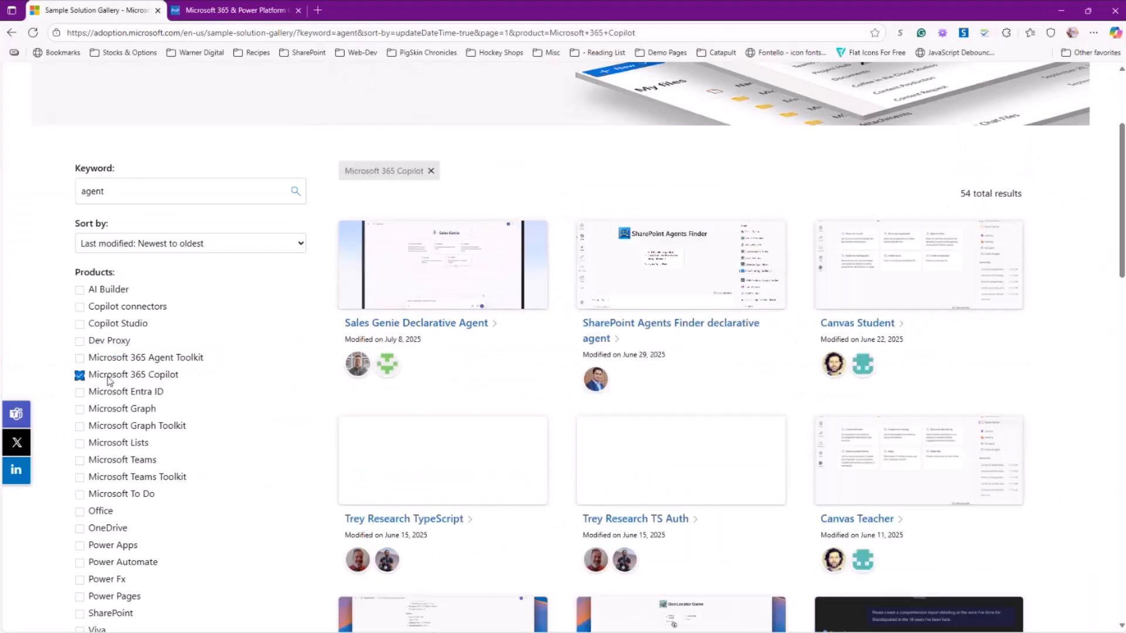
mouse_move(704, 346)
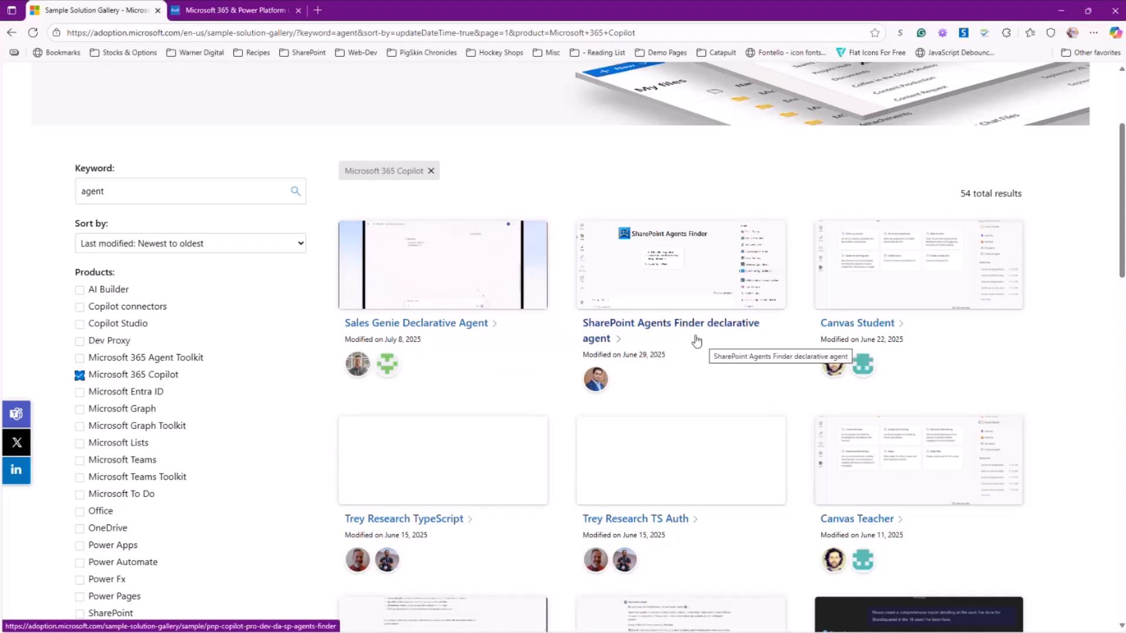
- Scroll the results and open the Positivity Agent sample's details page
scroll("down", 3)
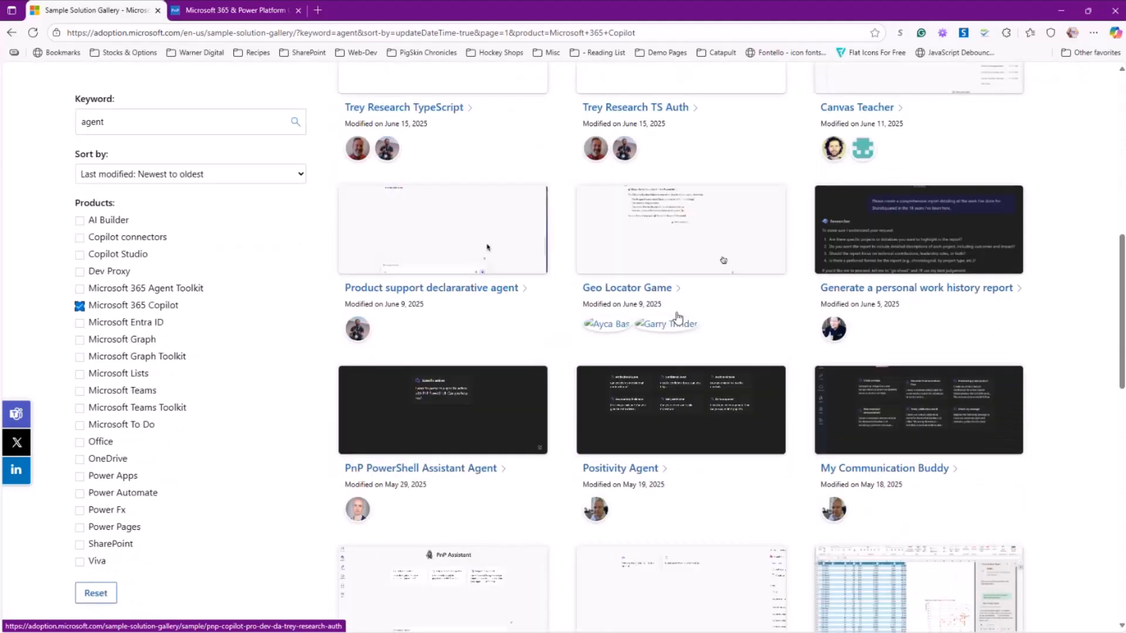
scroll("down", 3)
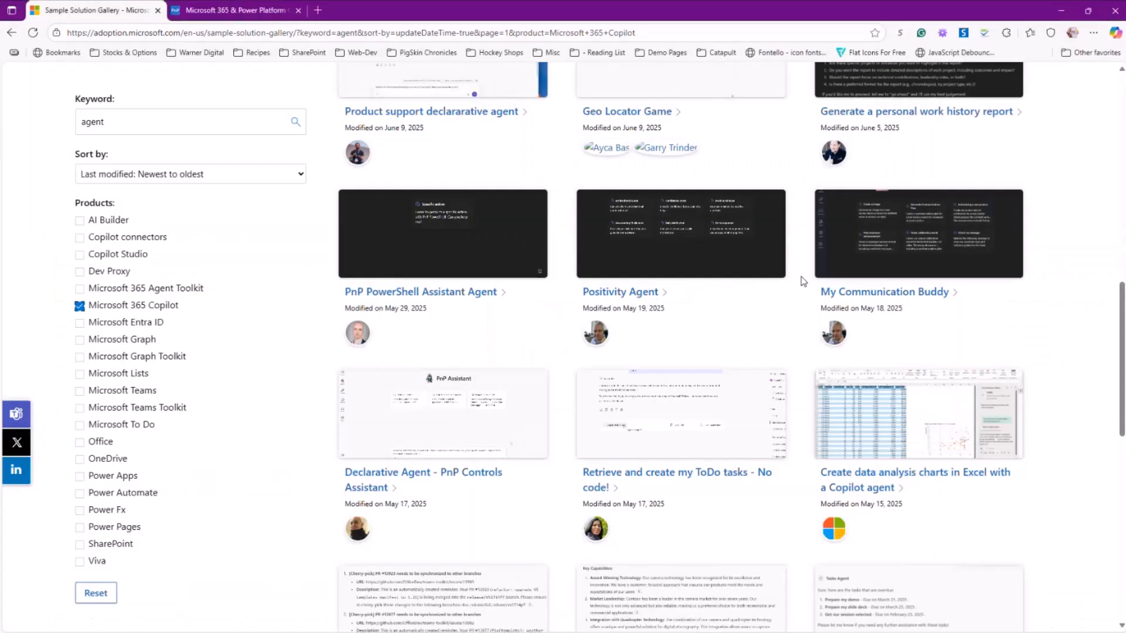
left_click(620, 291)
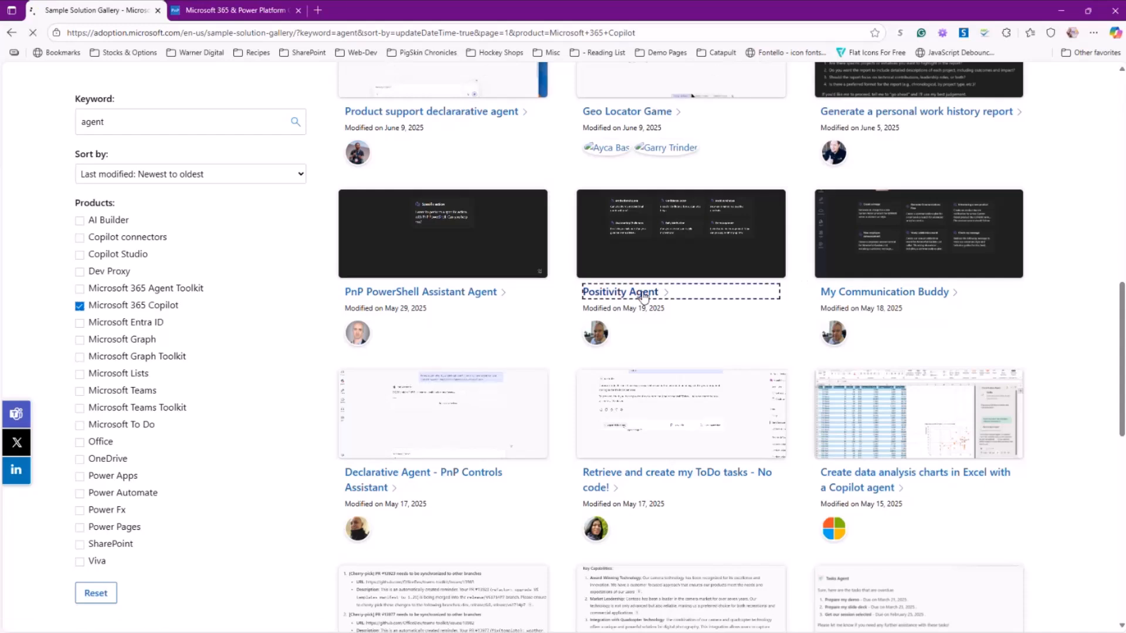
left_click(621, 292)
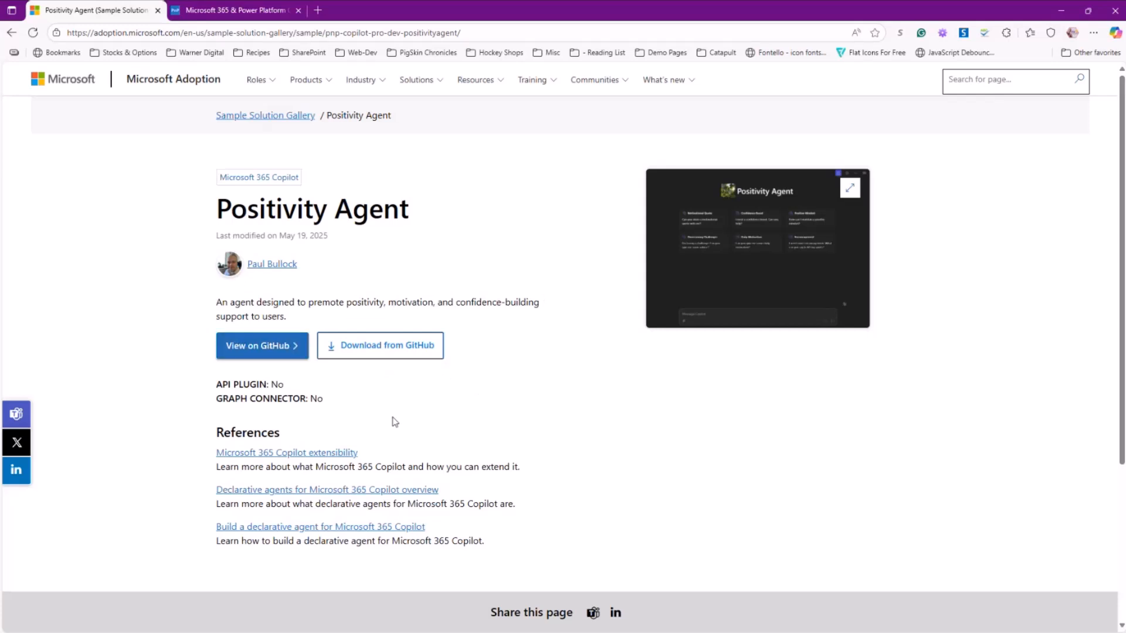
mouse_move(379, 345)
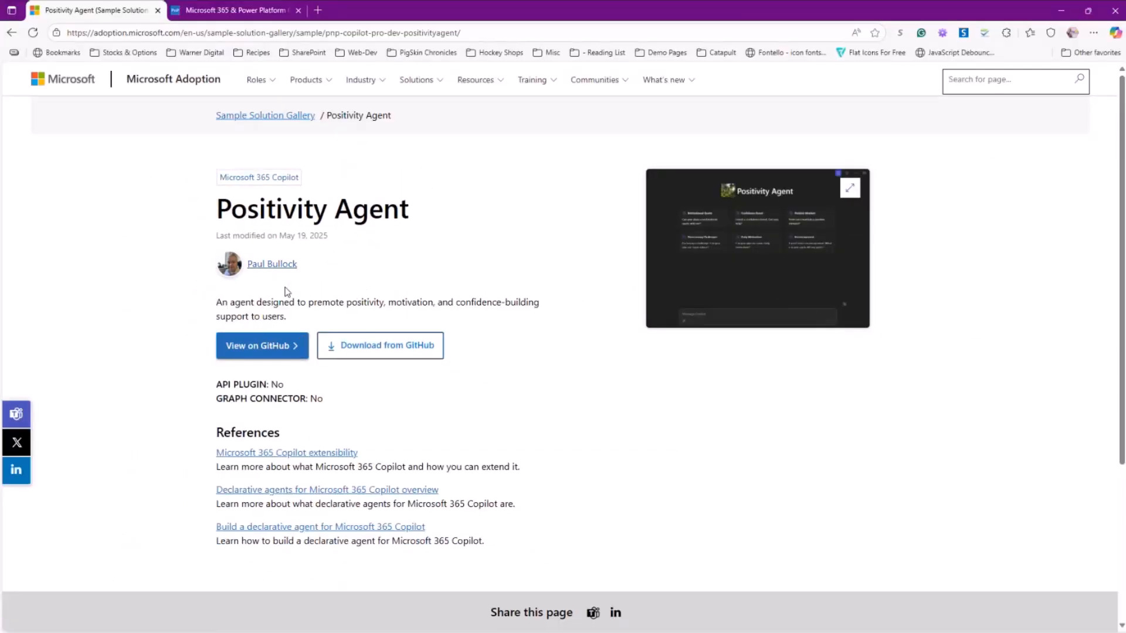
mouse_move(272, 263)
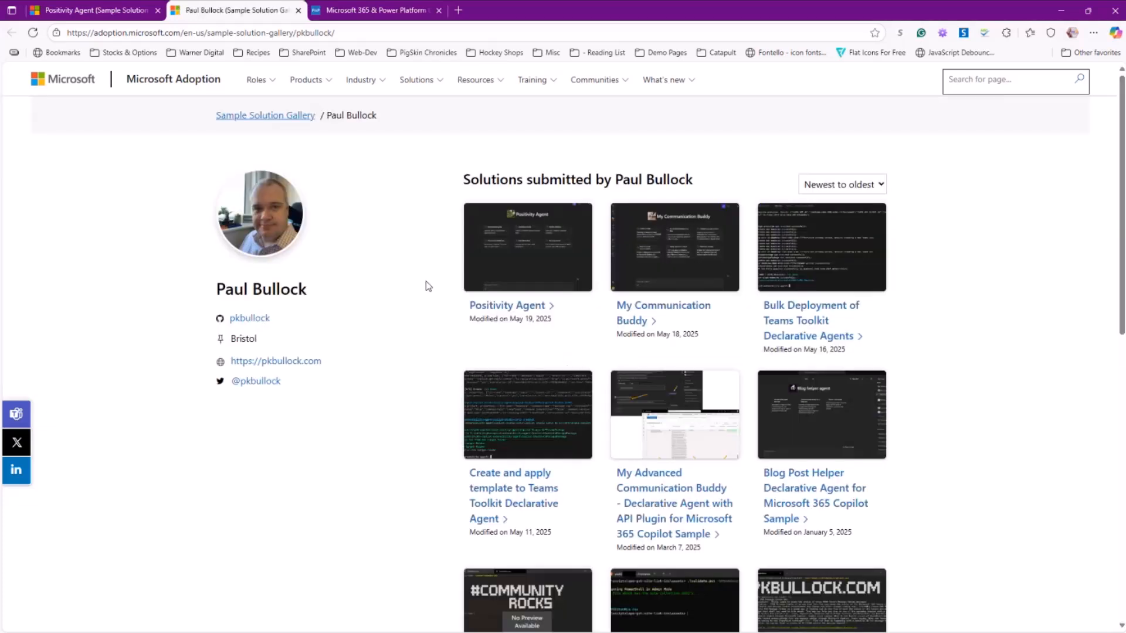
mouse_move(989, 307)
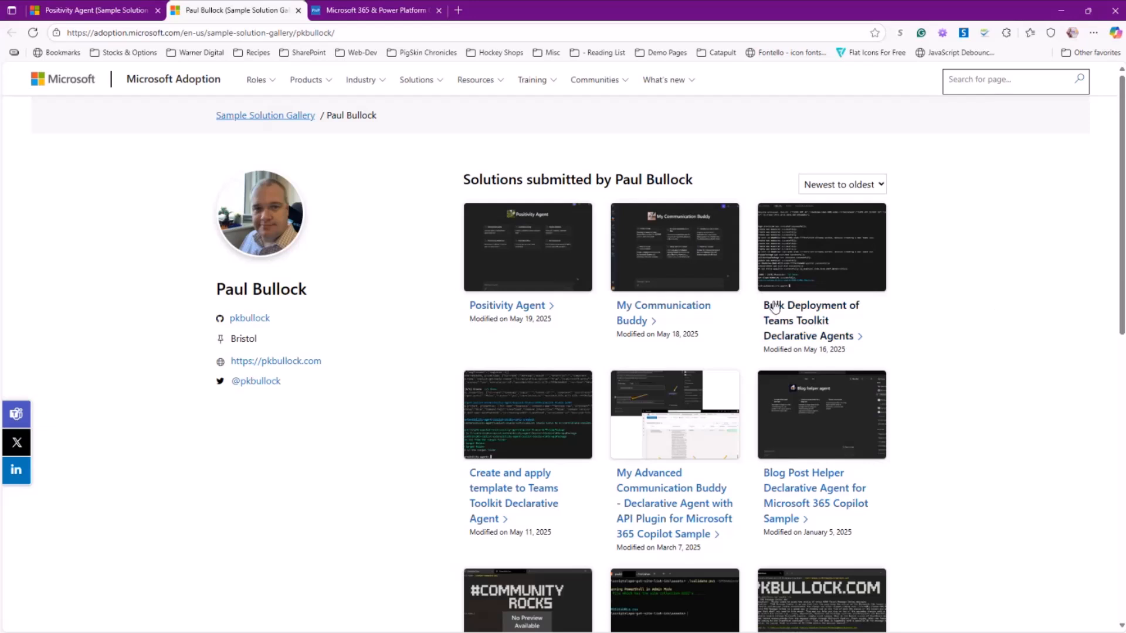
mouse_move(933, 351)
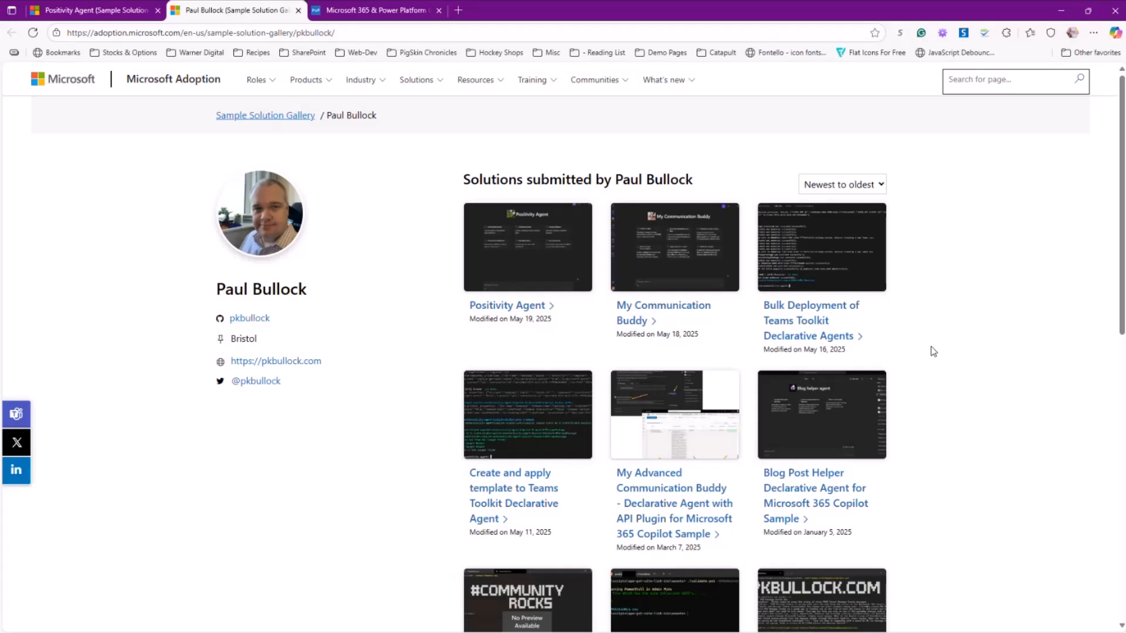
mouse_move(947, 352)
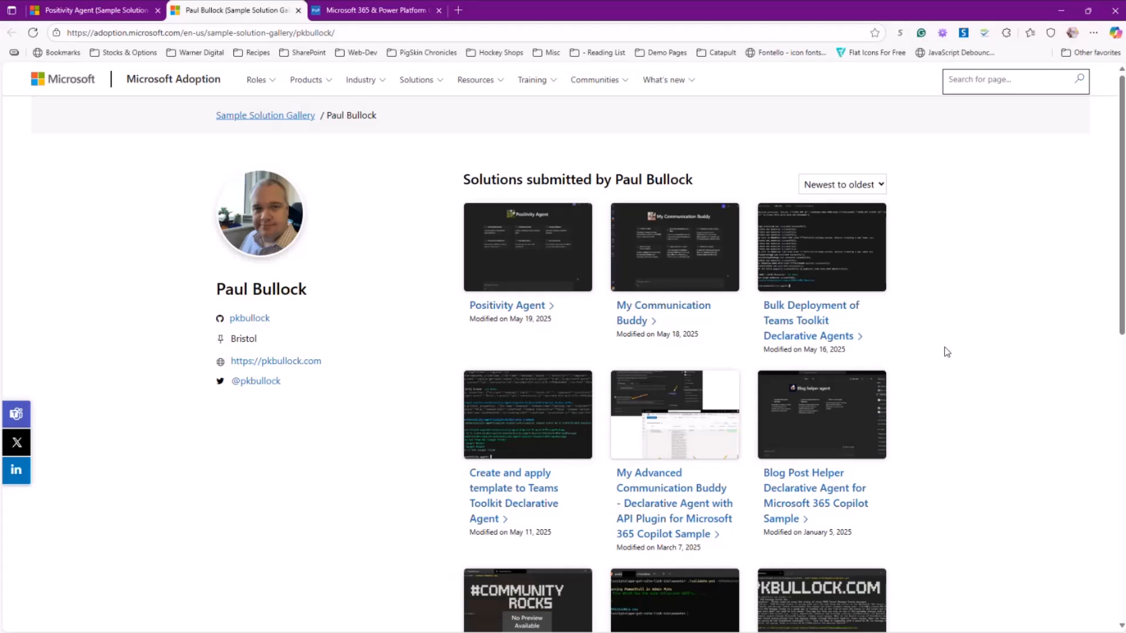
- Scroll the Positivity Agent page after opening the author's contributor page in a new tab
scroll("down", 3)
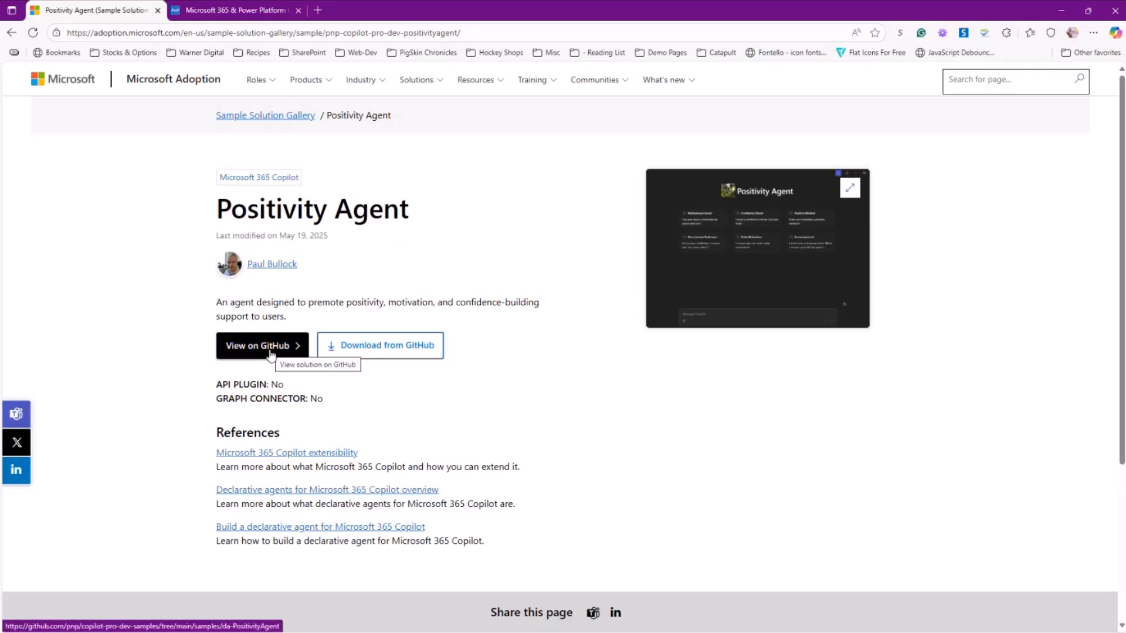
- Open the Positivity Agent source folder on GitHub via View on GitHub
left_click(261, 345)
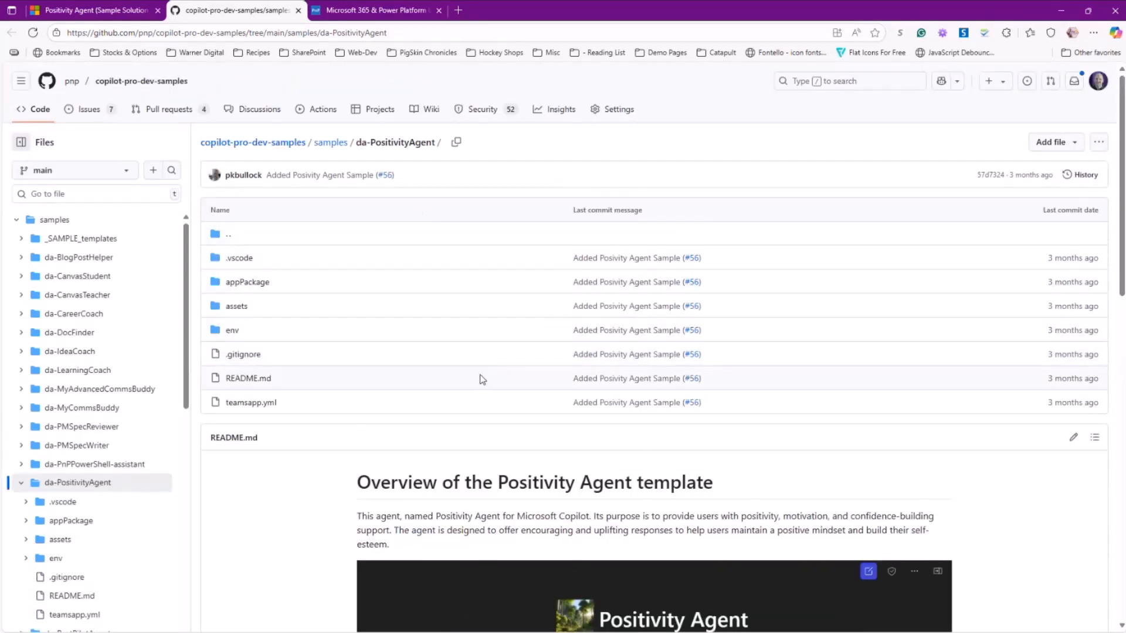
- Read the da-PositivityAgent README through version history, disclaimer and setup steps
scroll("down", 3)
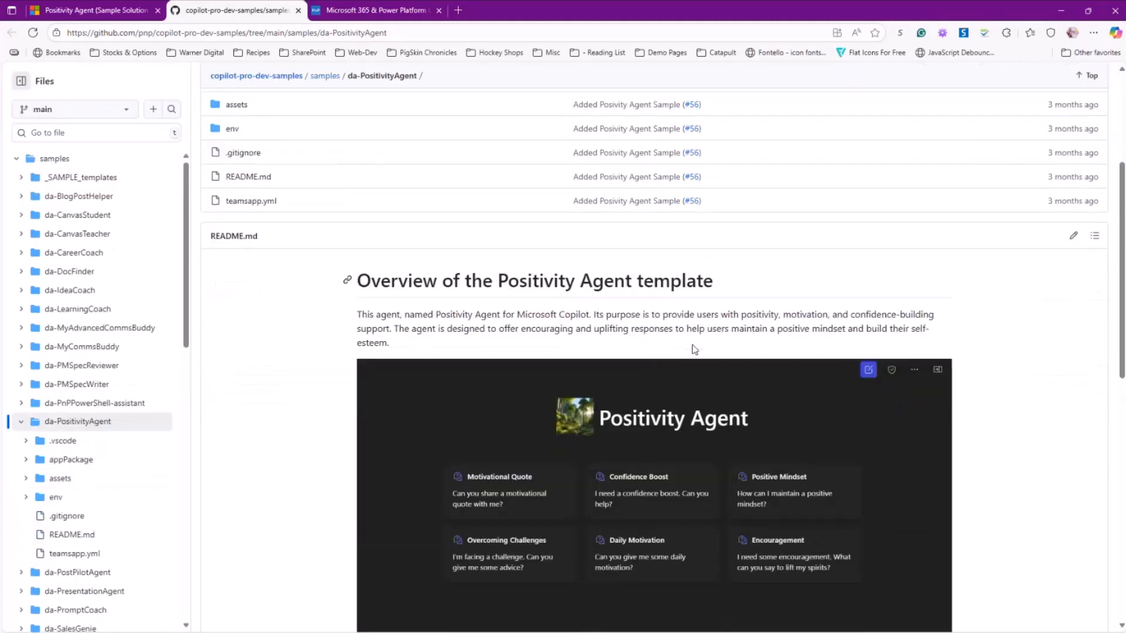
scroll("down", 3)
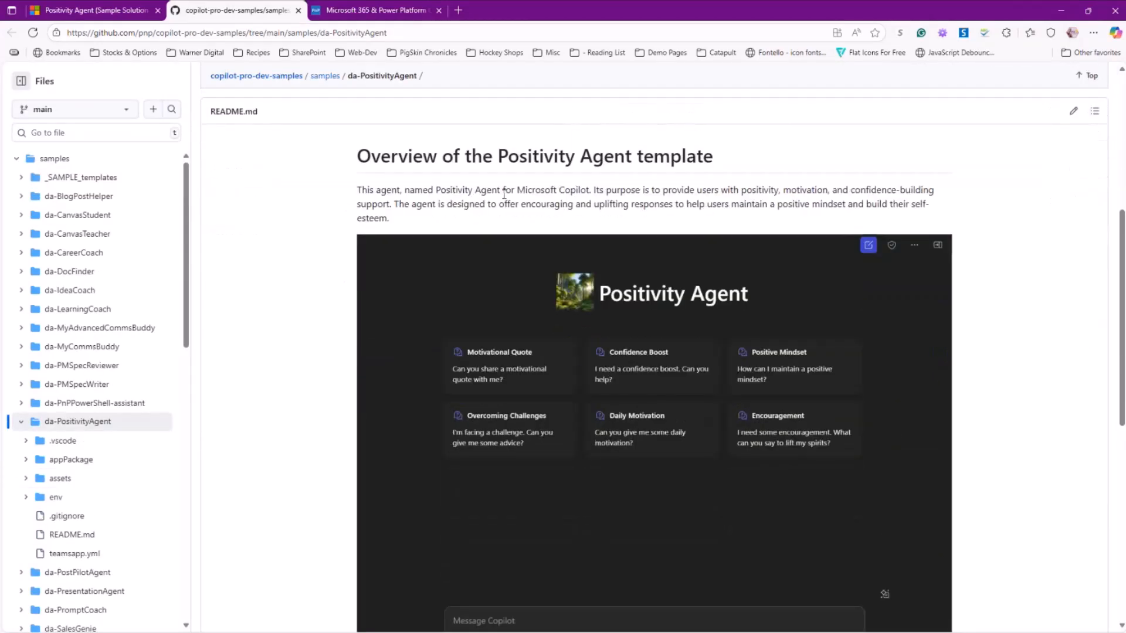
scroll("down", 3)
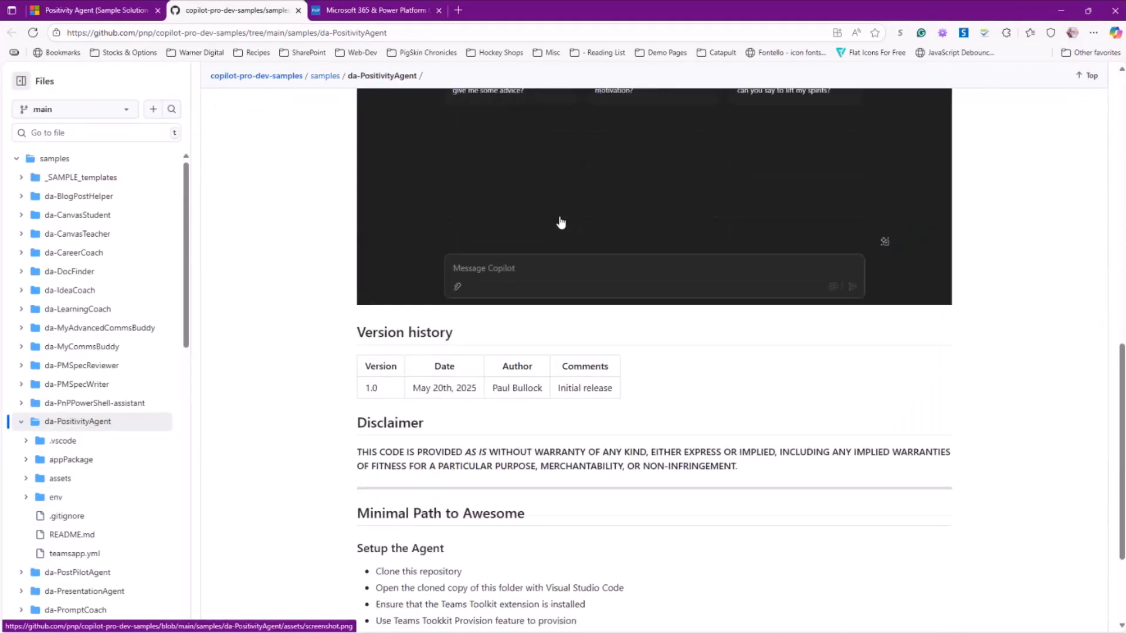
scroll("down", 3)
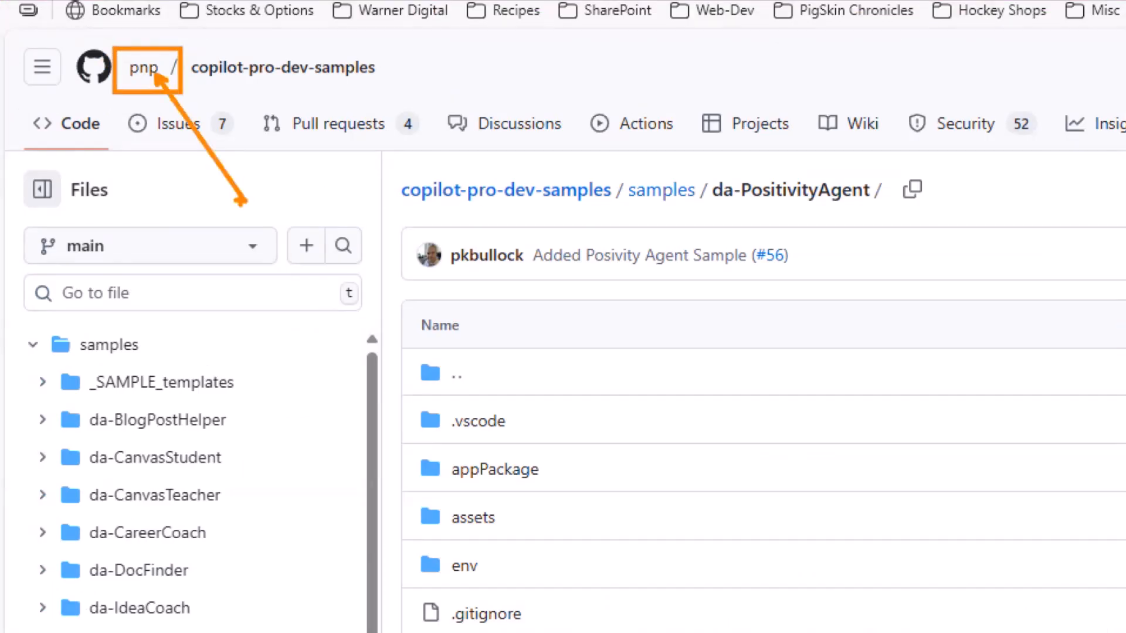
- Navigate to the copilot-pro-dev-samples repository home via the breadcrumb link
left_click(144, 68)
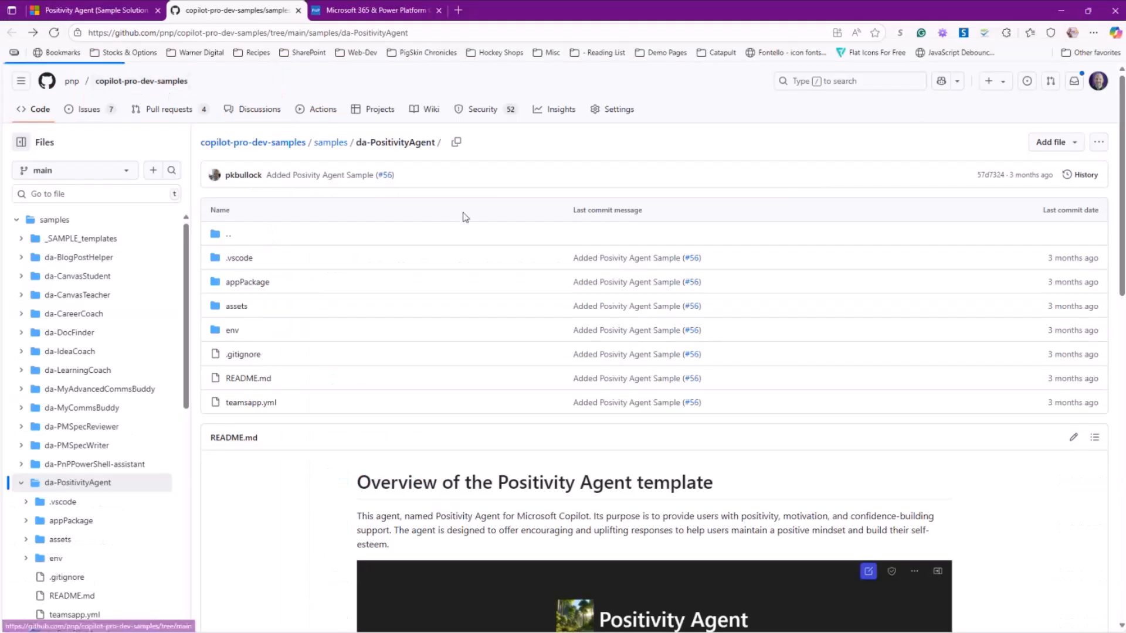
left_click(252, 141)
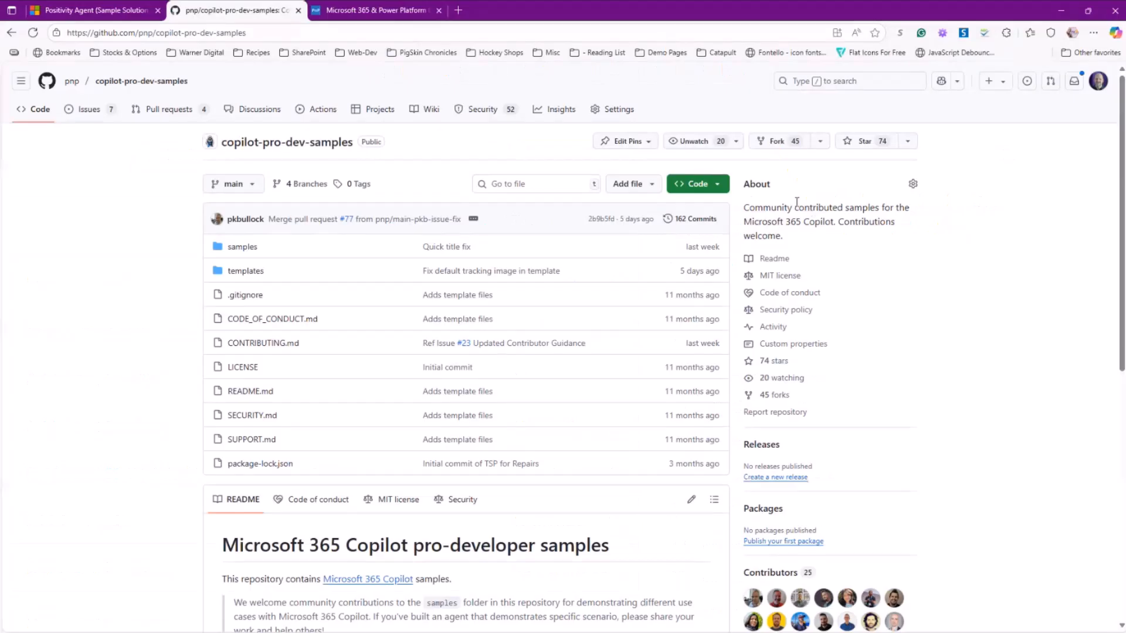
left_click(776, 141)
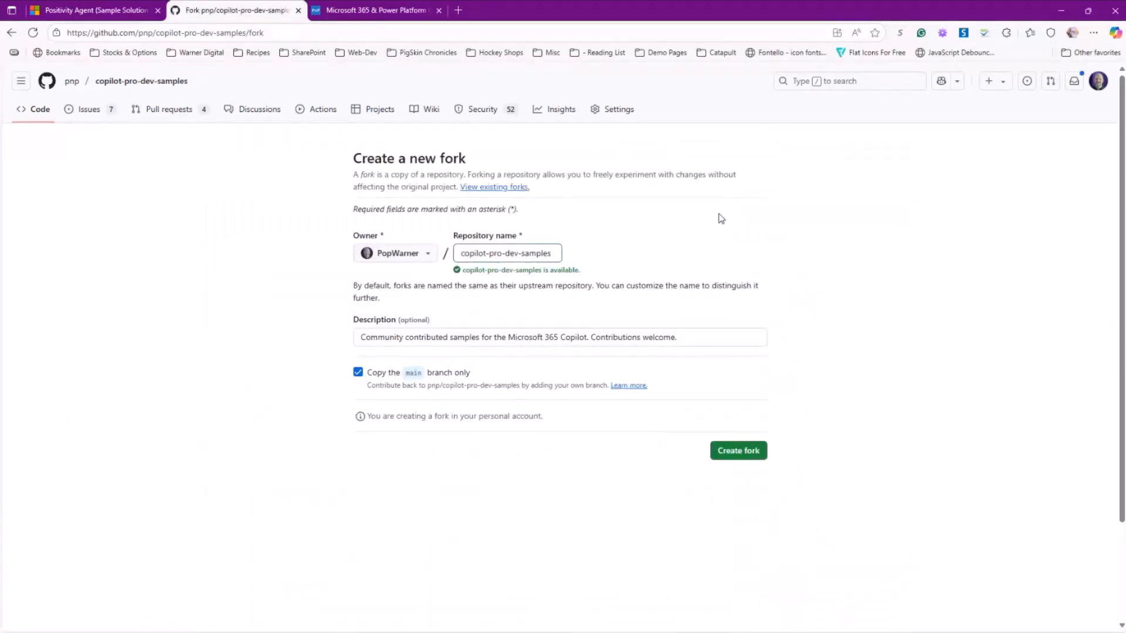
mouse_move(622, 278)
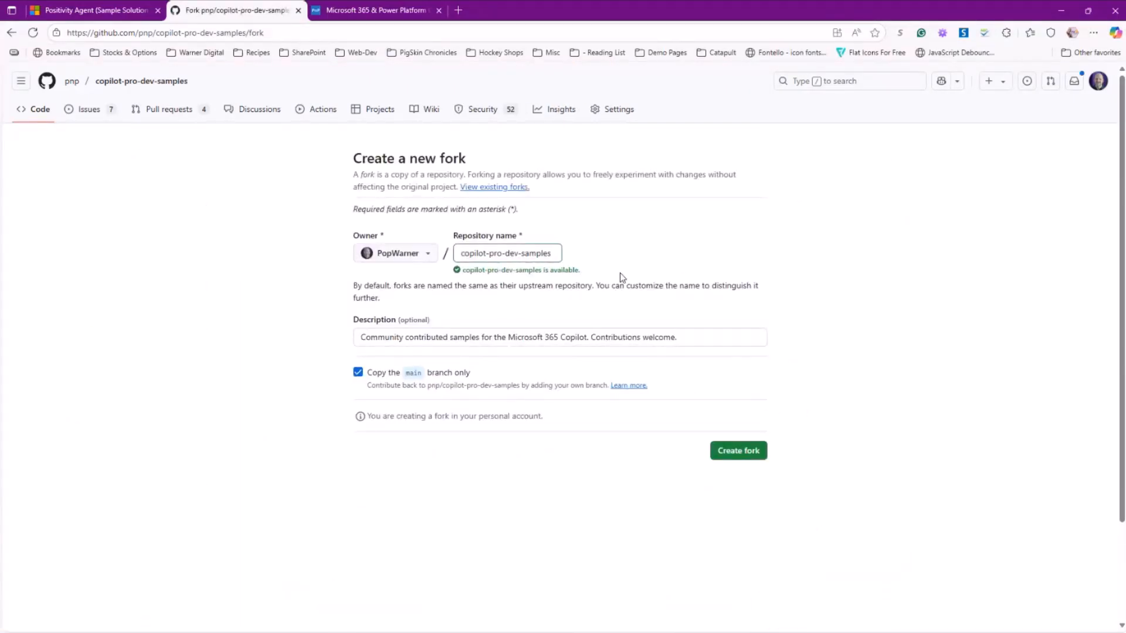
left_click(534, 253)
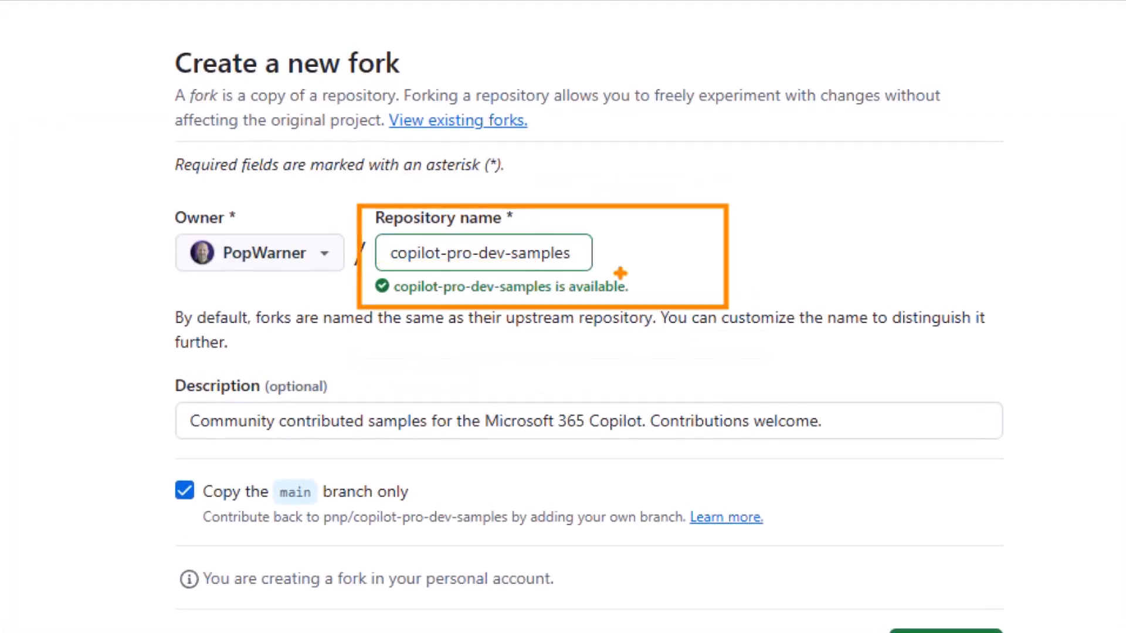
mouse_move(540, 237)
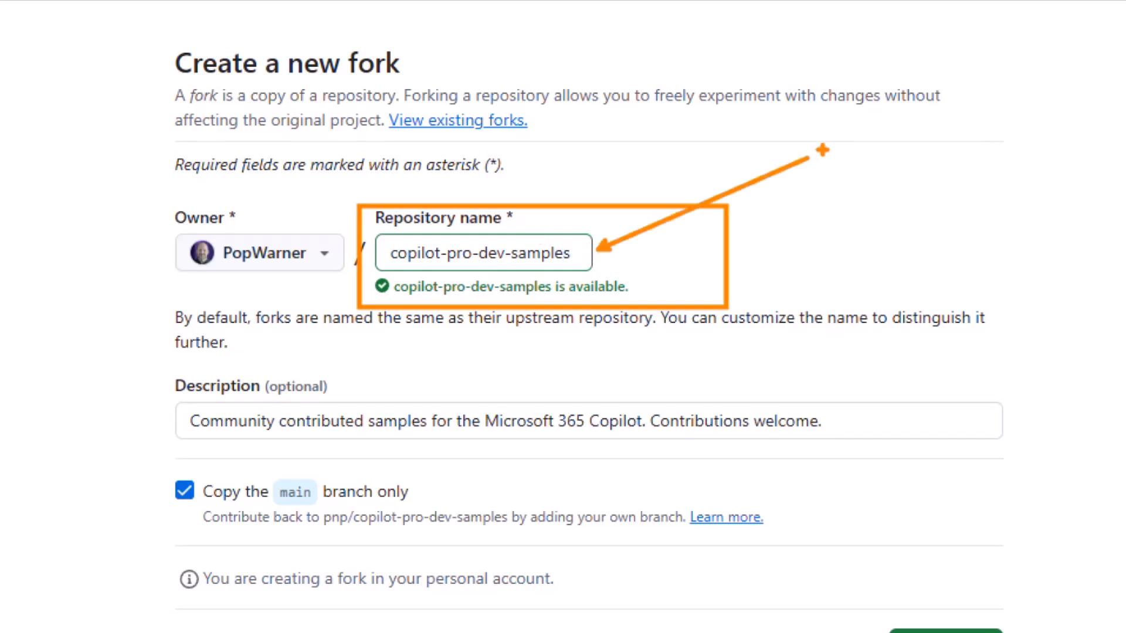
mouse_move(137, 490)
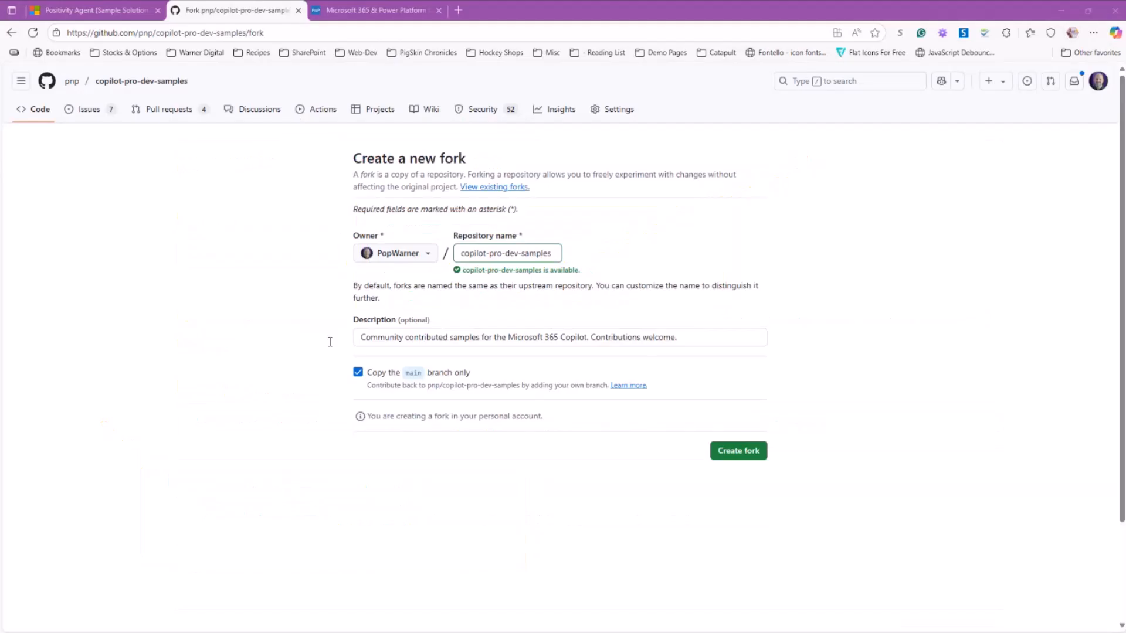
left_click(738, 451)
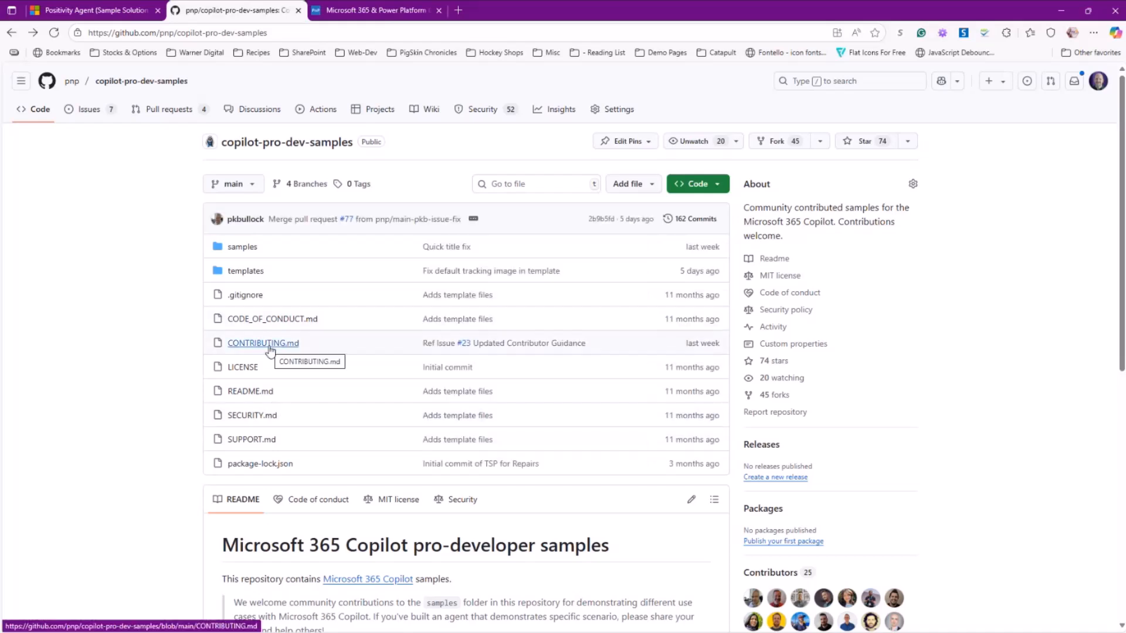
mouse_move(167, 336)
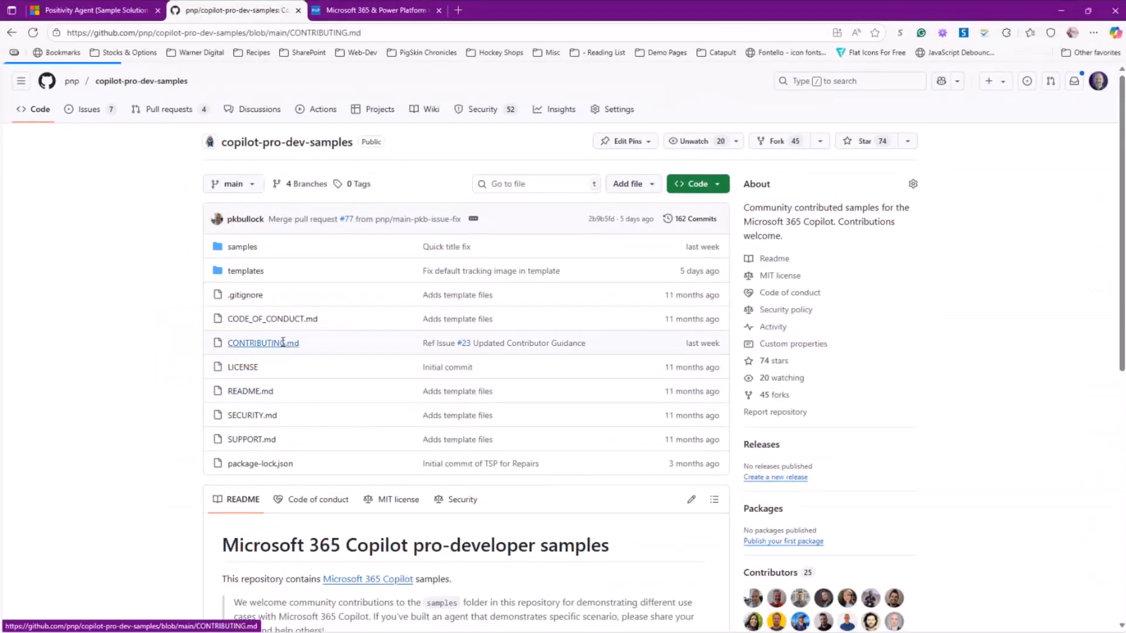
- Read CONTRIBUTING.md's sample naming, structure and README guidelines
left_click(263, 343)
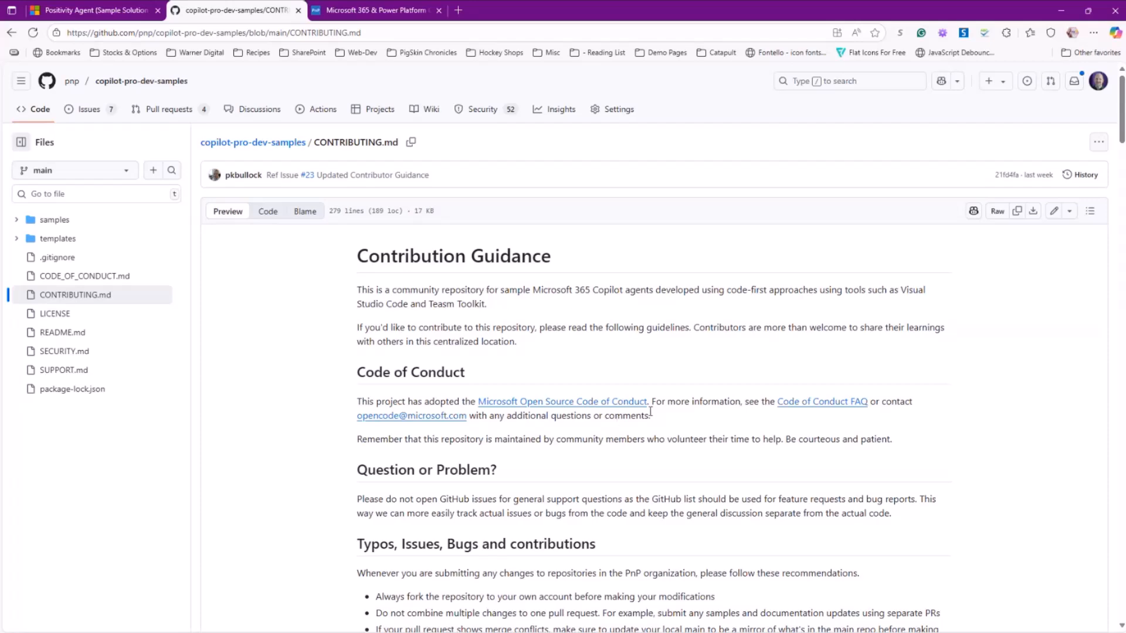
scroll("down", 3)
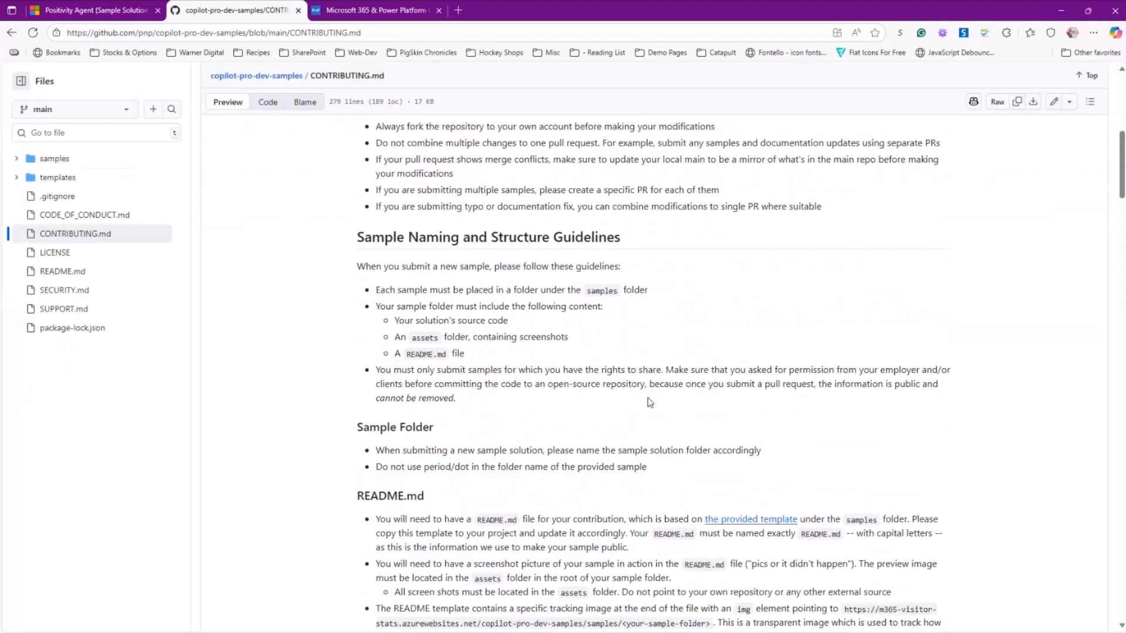
scroll("down", 3)
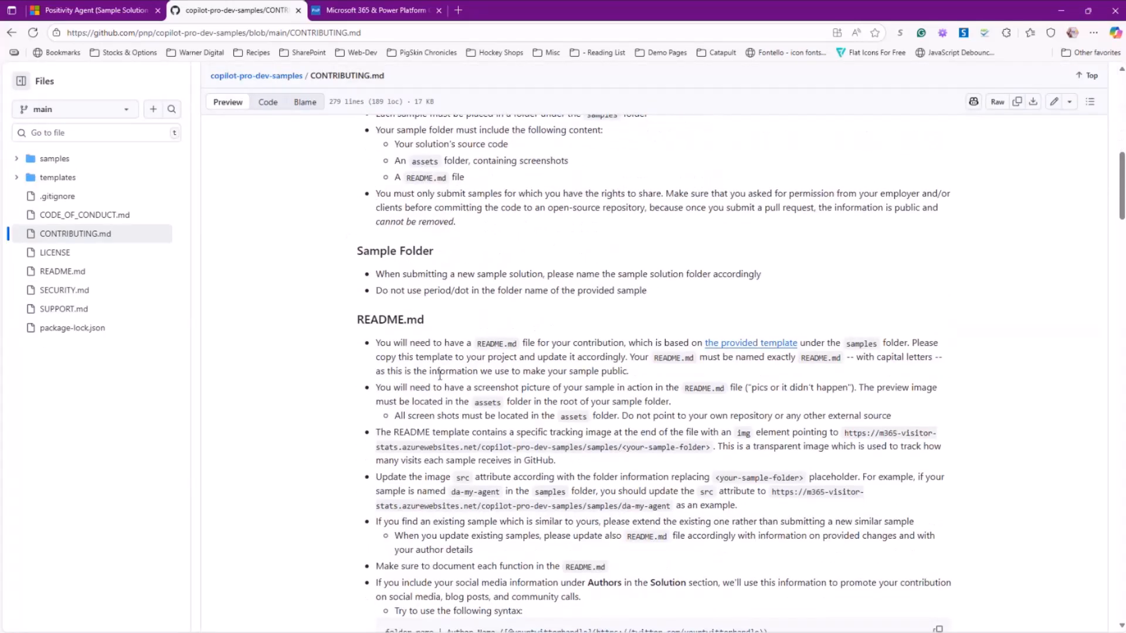
scroll("down", 3)
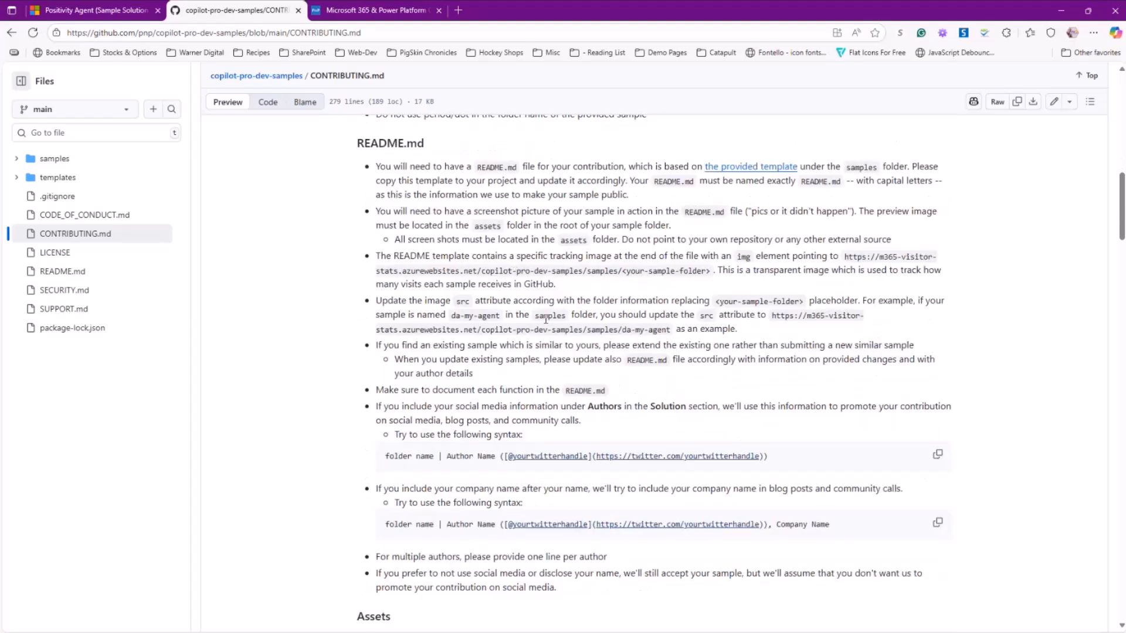
scroll("down", 3)
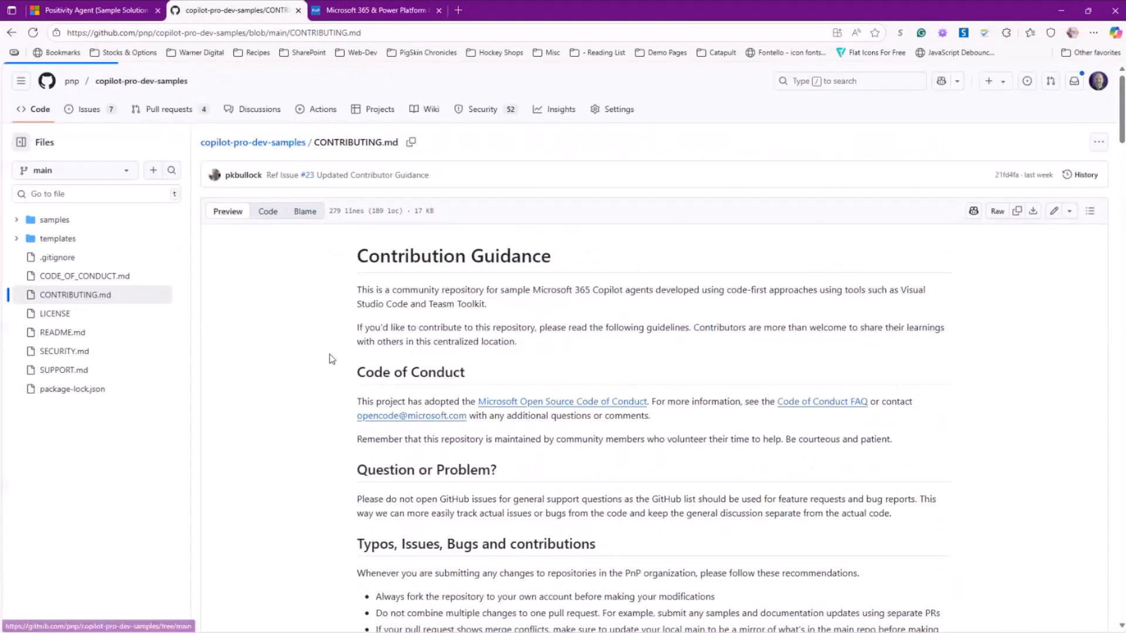
- Fork copilot-pro-dev-samples into the personal account from the repository root
left_click(253, 142)
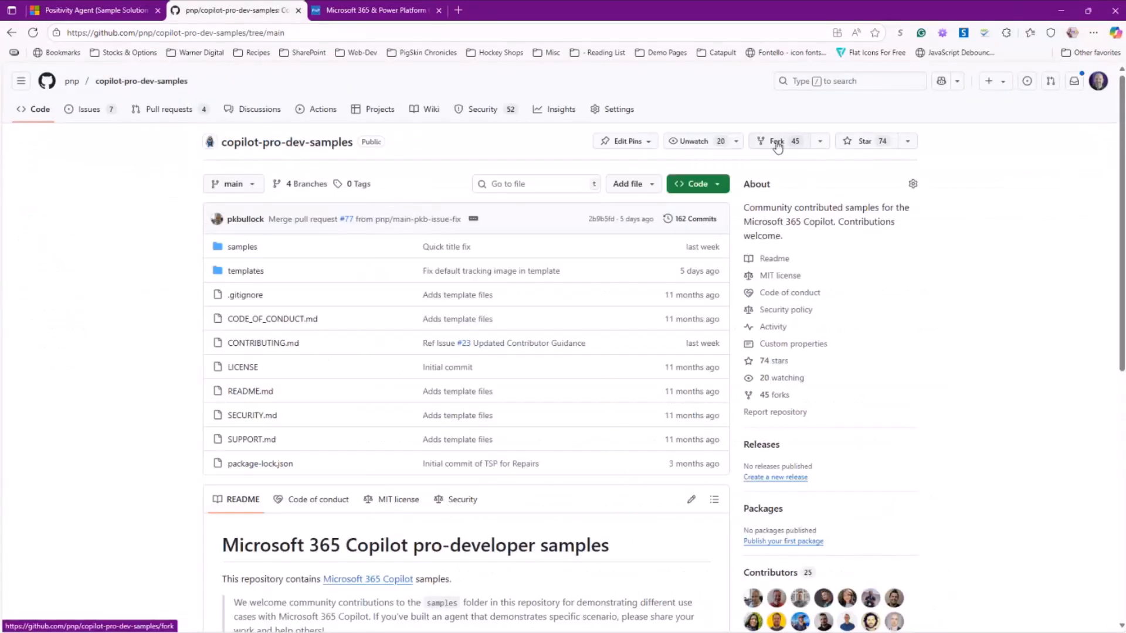
left_click(779, 141)
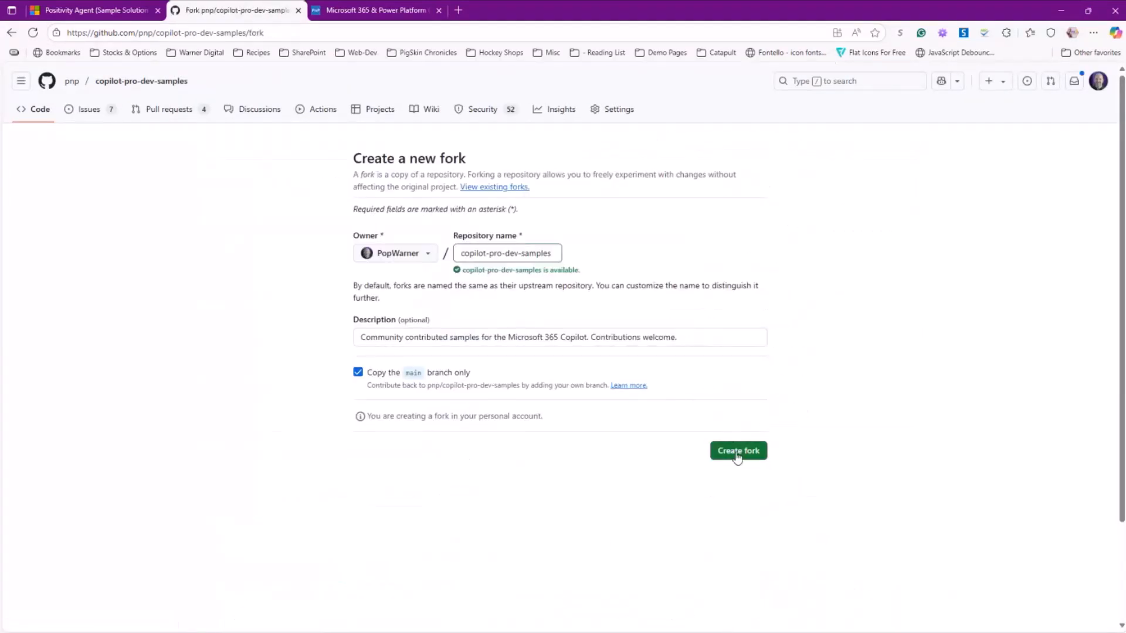
left_click(737, 451)
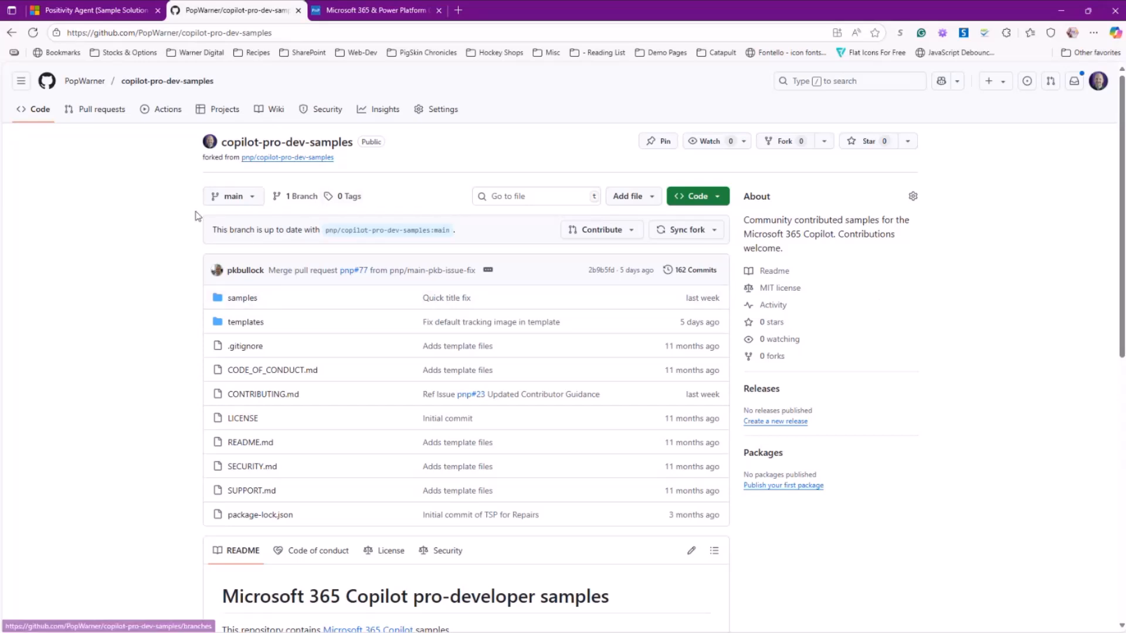
mouse_move(166, 188)
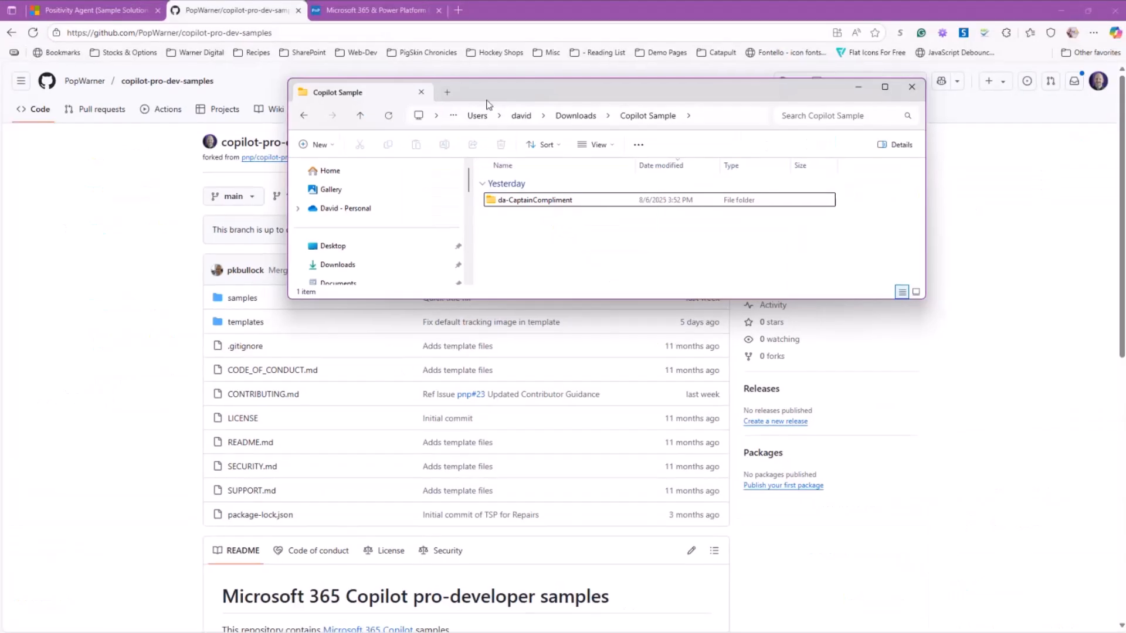
mouse_move(482, 96)
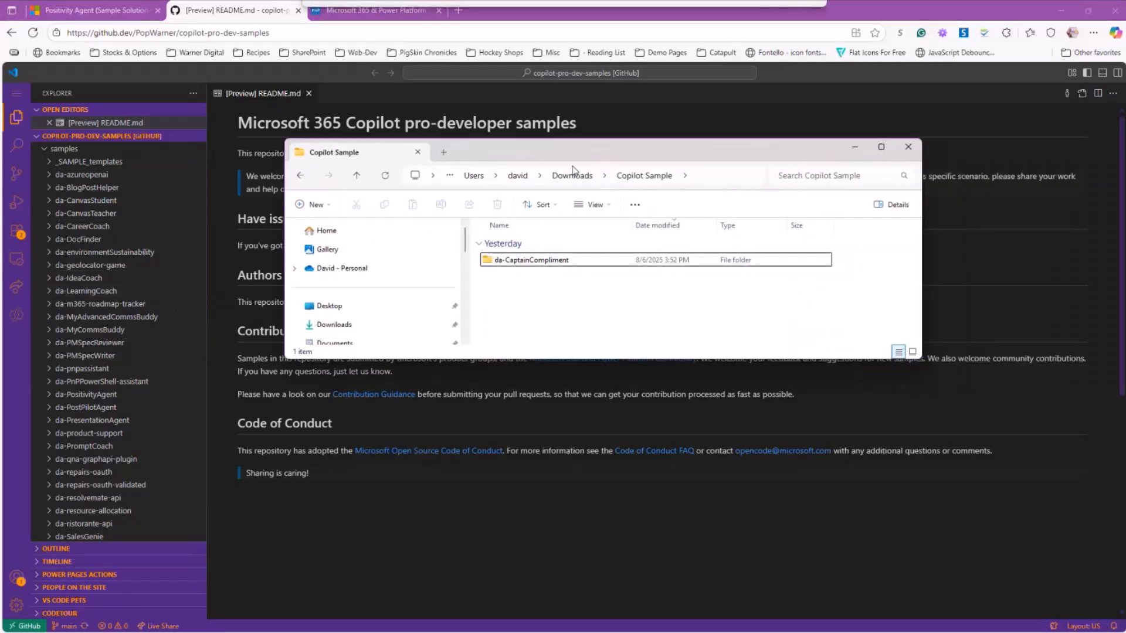
- Select the da-CaptainCompliment folder in File Explorer after dismissing its context menu
right_click(530, 259)
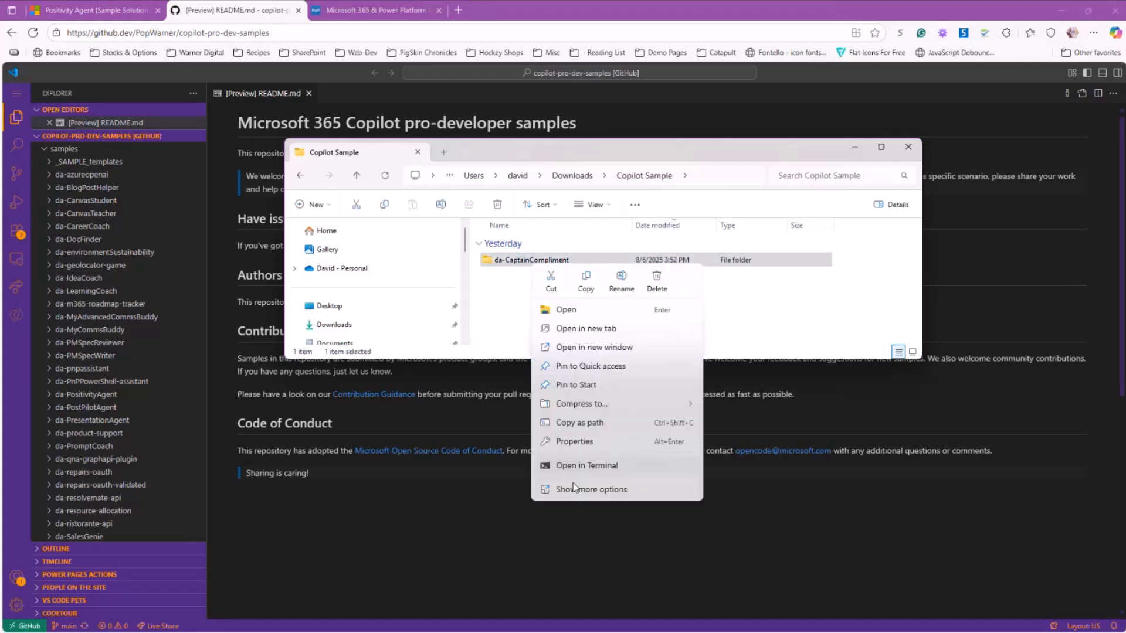
left_click(573, 441)
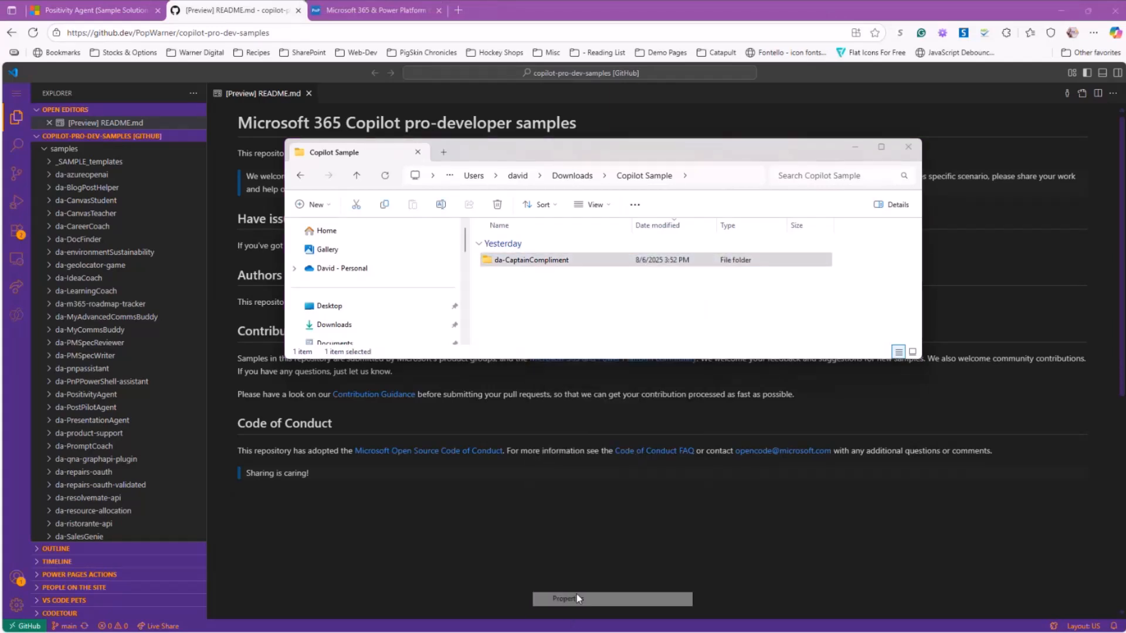
left_click(575, 599)
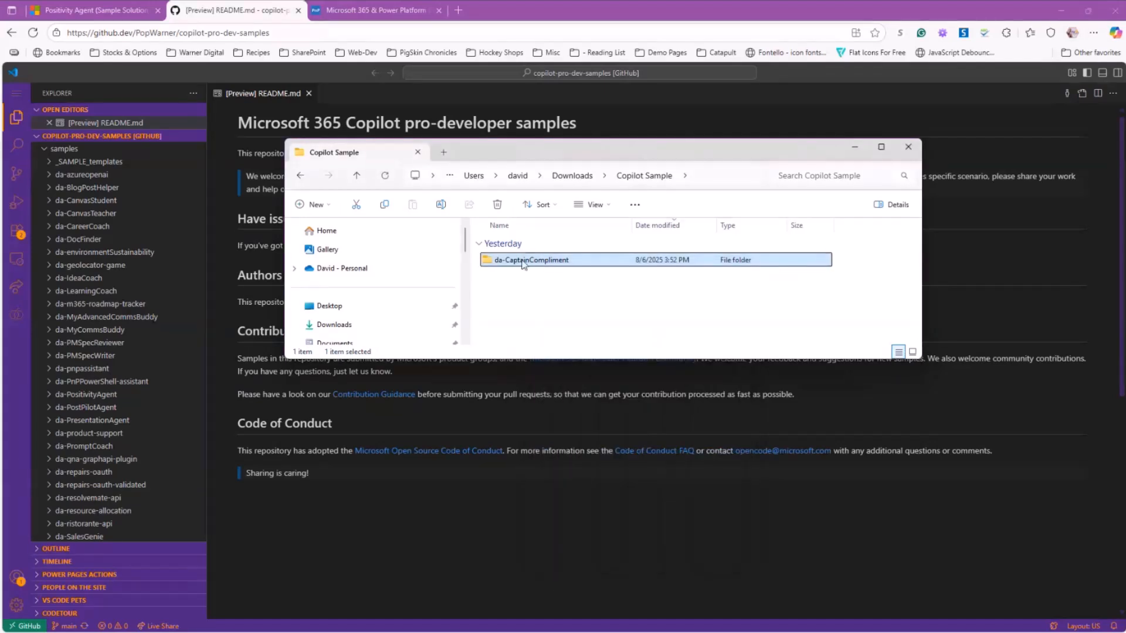
mouse_move(530, 260)
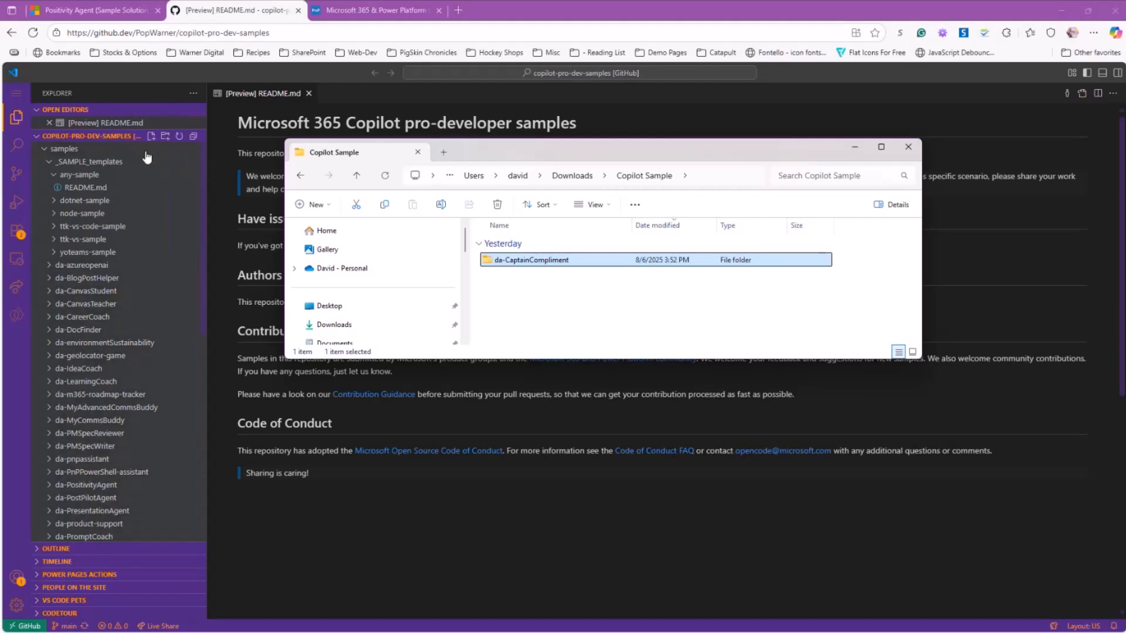
- Drop da-CaptainCompliment under samples and view its 14 new files in Source Control
left_click(907, 147)
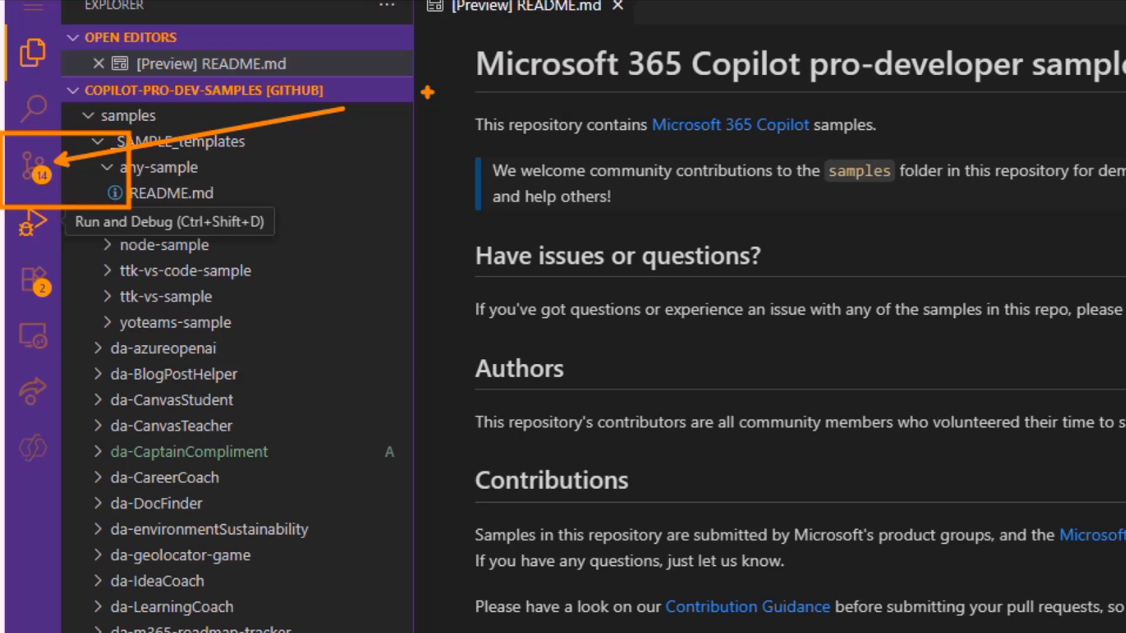
left_click(17, 174)
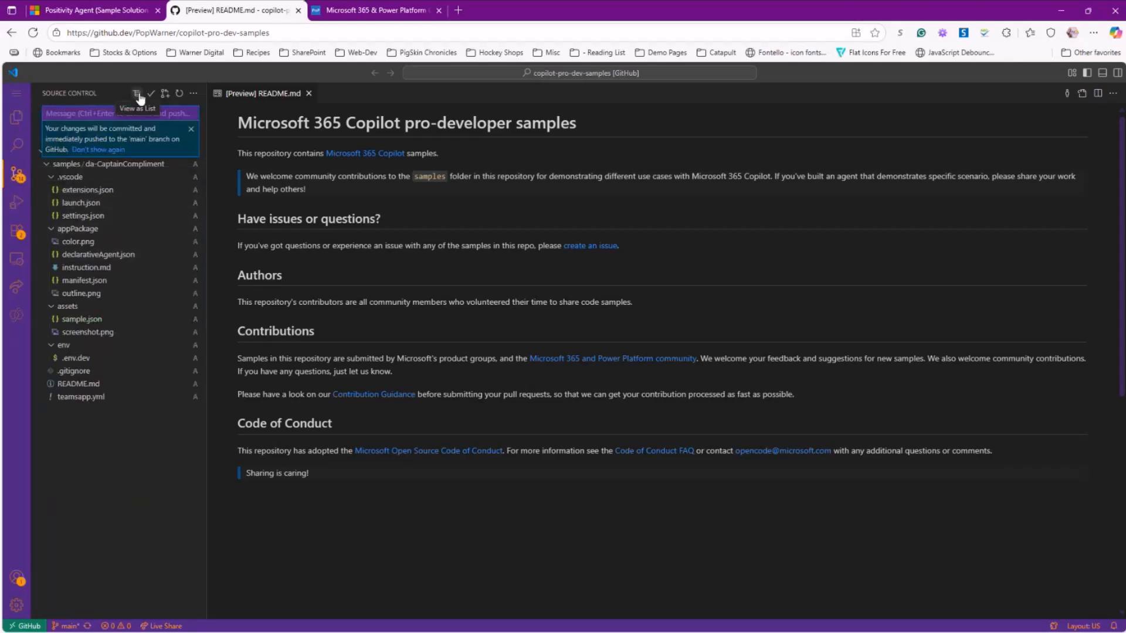
- Enter the commit message 'Adding new sample' for the pending da-CaptainCompliment changes
left_click(136, 93)
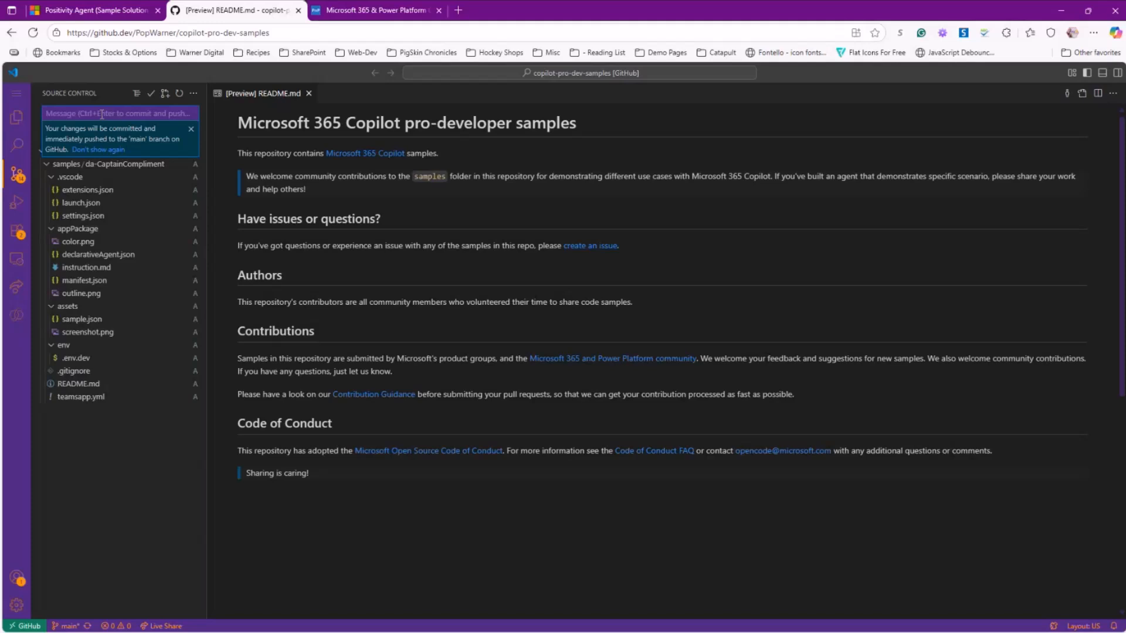
type("Adding new sample")
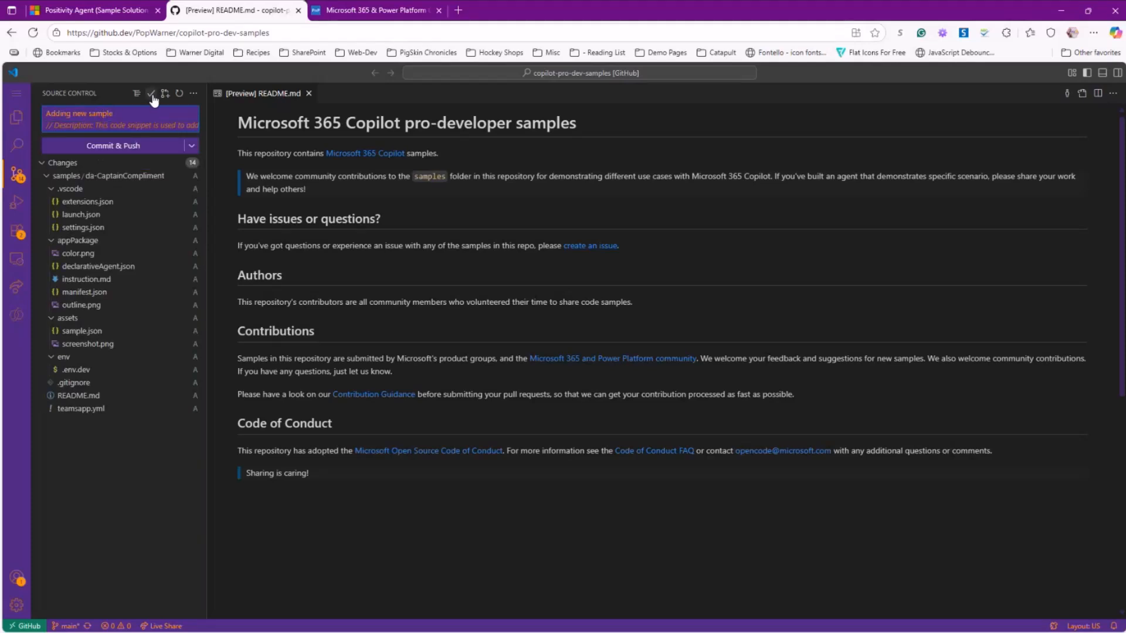
mouse_move(151, 94)
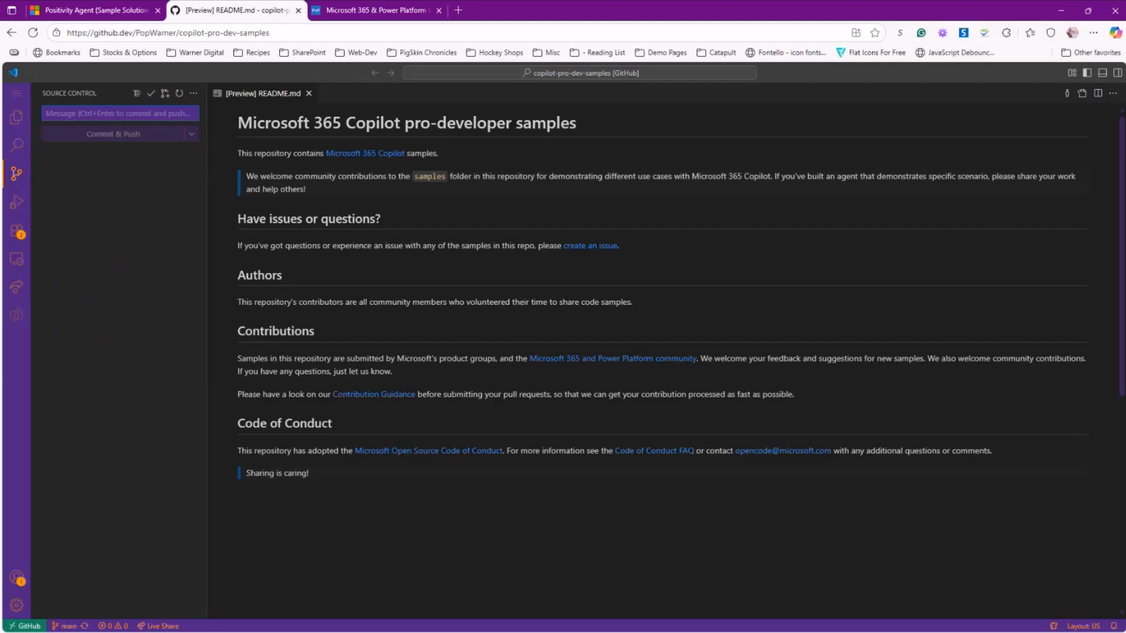
mouse_move(146, 168)
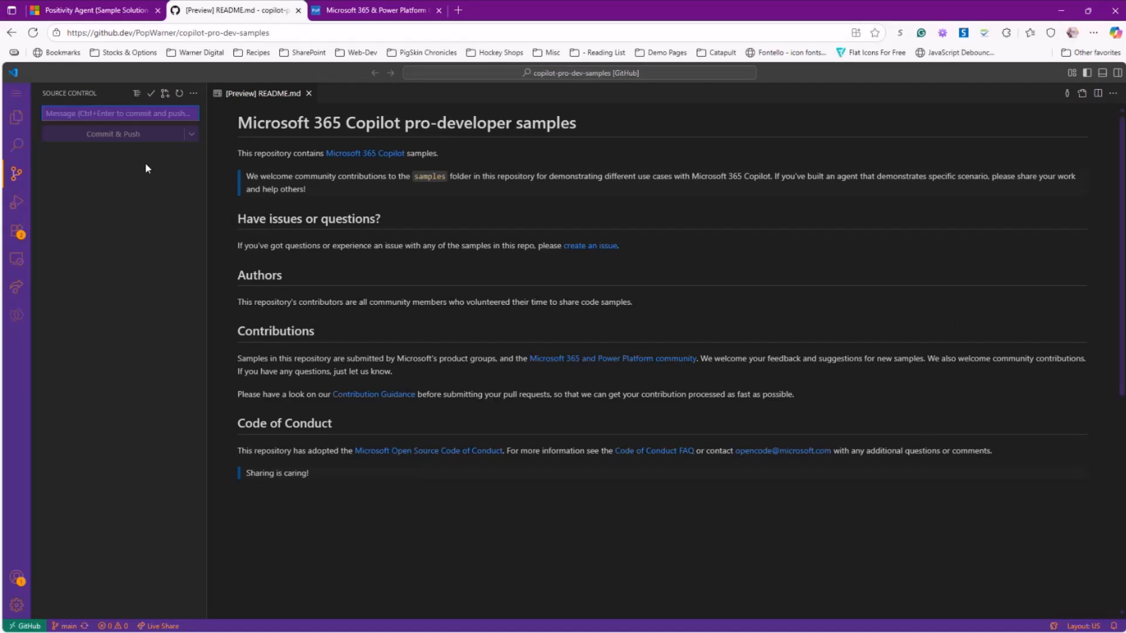
mouse_move(17, 93)
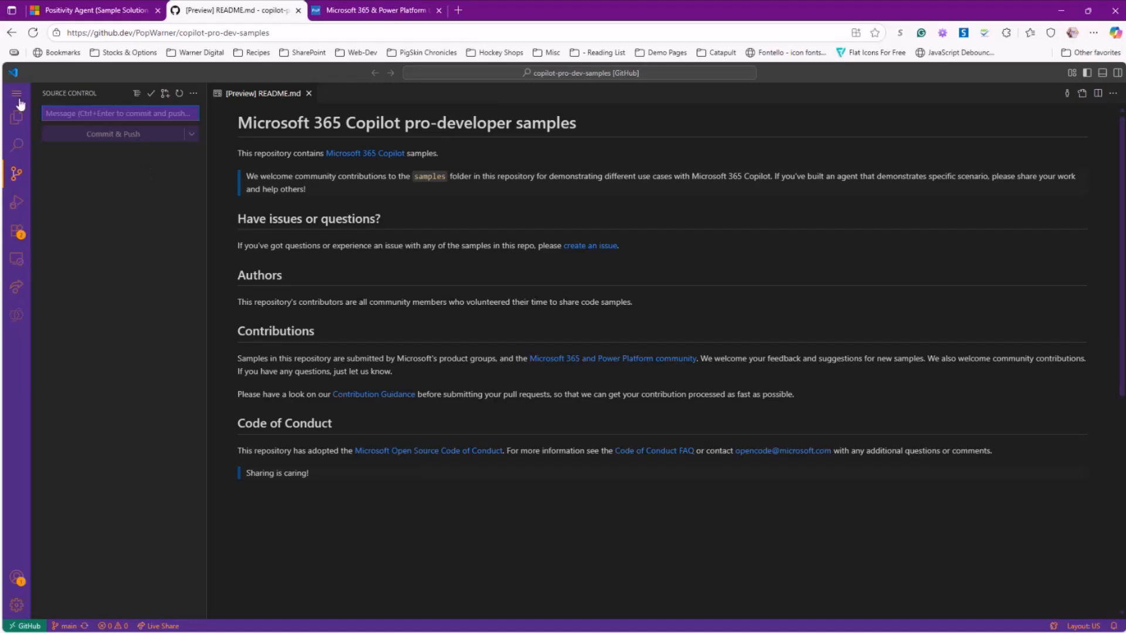
- Go to the fork's GitHub page and show the Contribute options
left_click(17, 94)
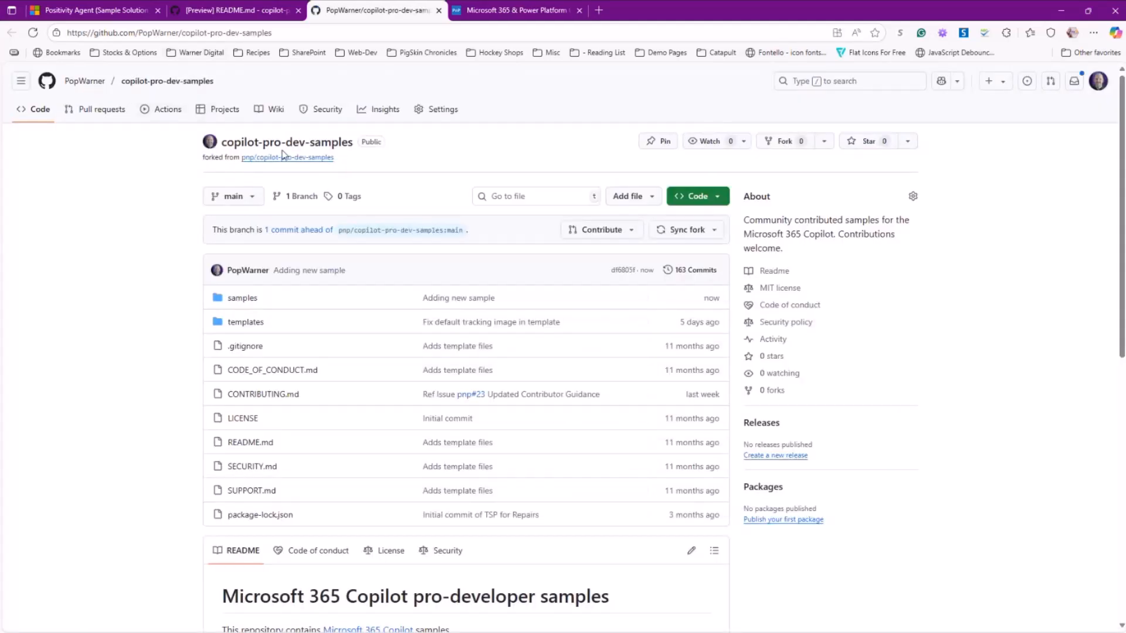
mouse_move(339, 245)
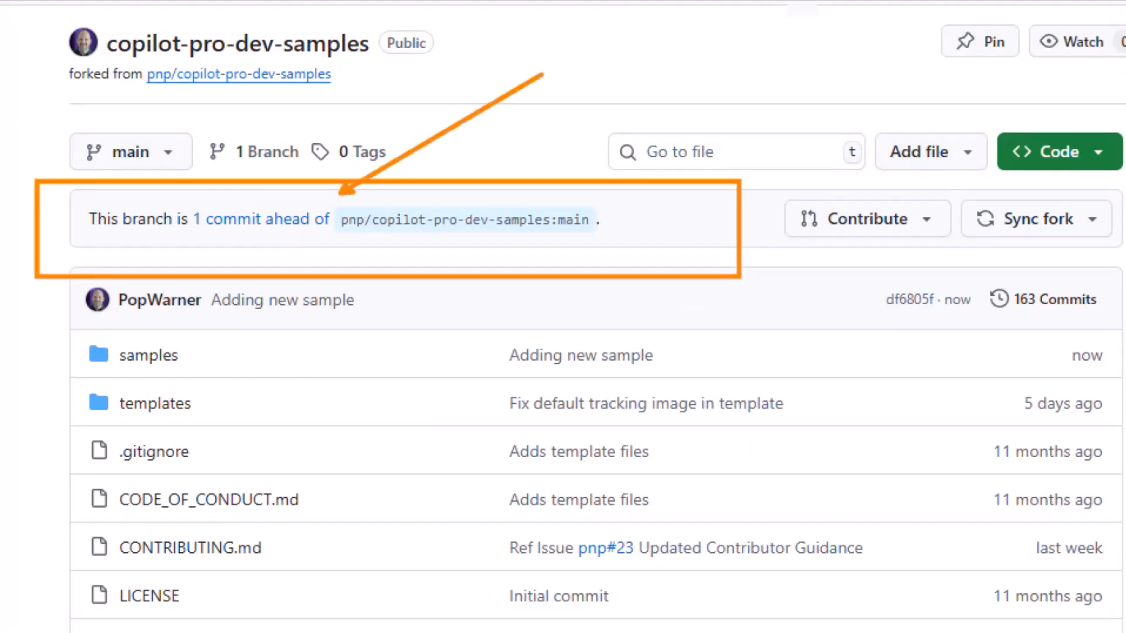
left_click(599, 229)
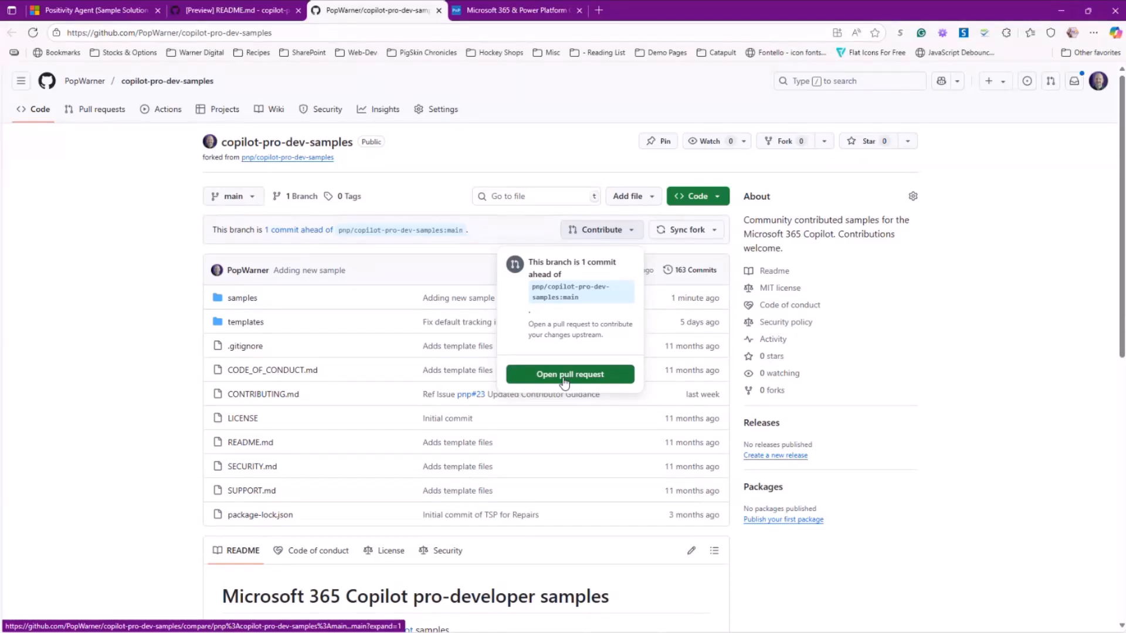
mouse_move(553, 382)
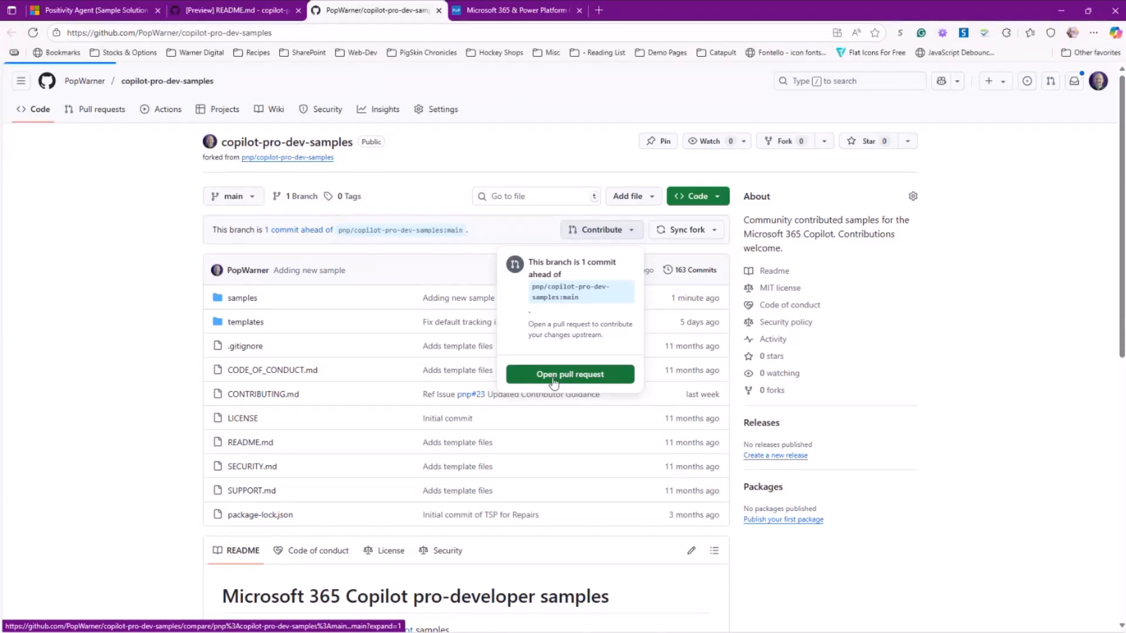
- Open a pull request to pnp with the 'Every repo needs a hero' description, then visit the community site
left_click(569, 374)
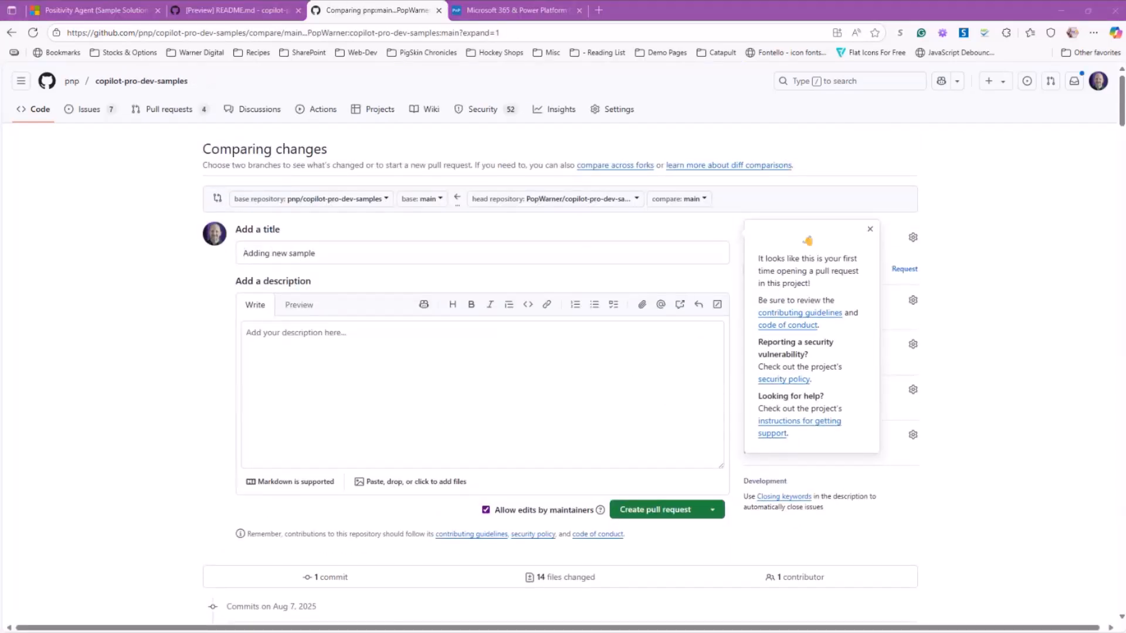
mouse_move(1026, 543)
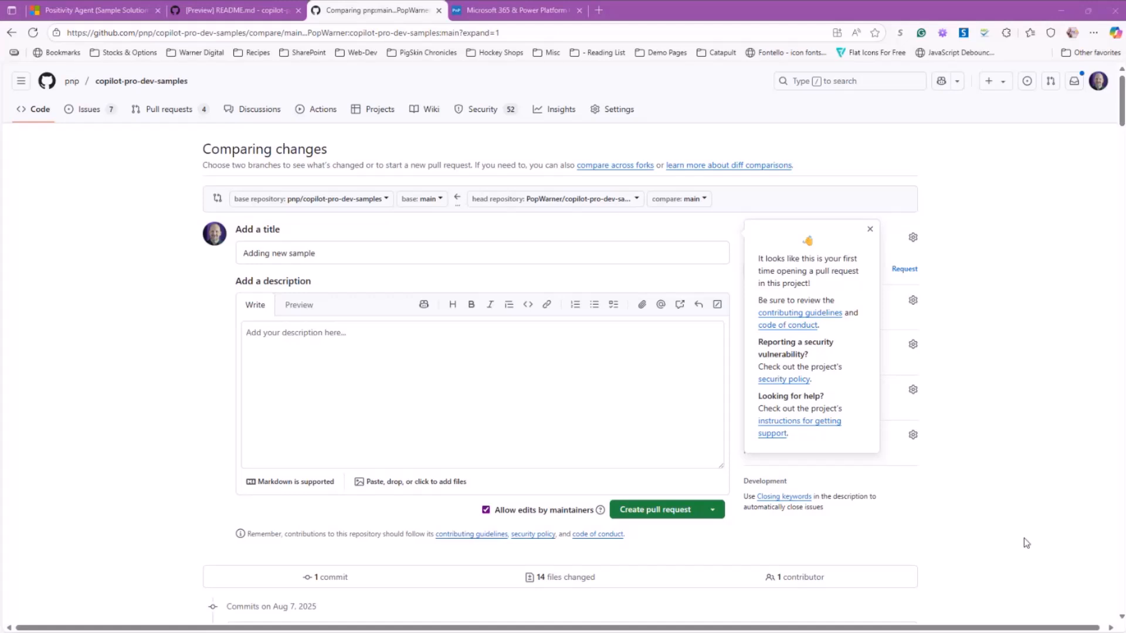
type("Every repo needs a hero. Not the one we deserve, but the one who aggressively believes in our potential.")
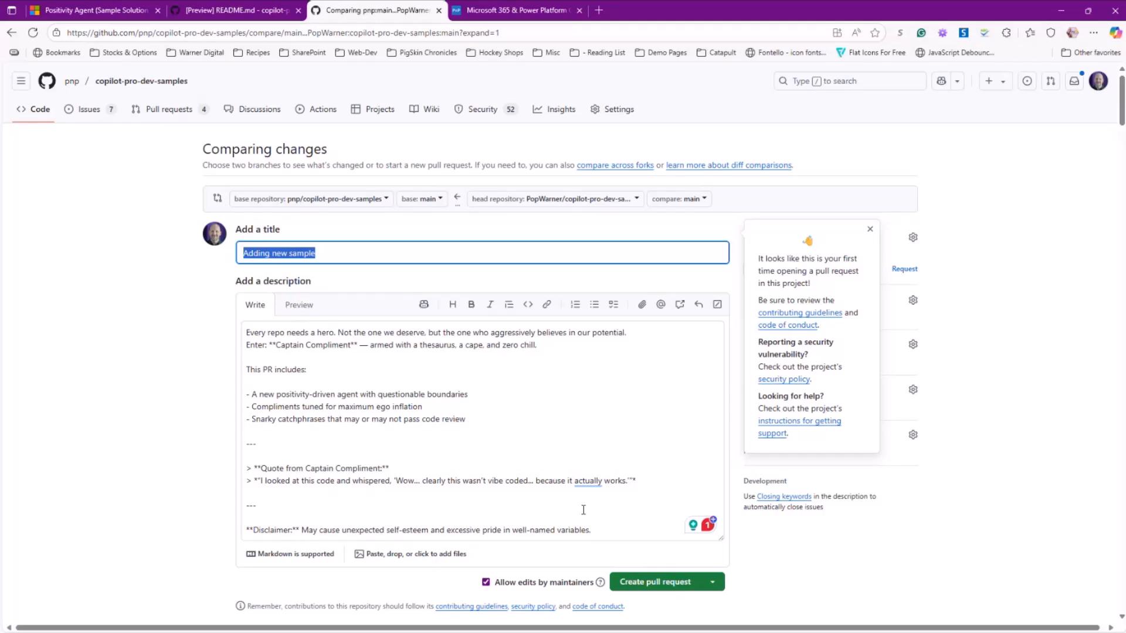
mouse_move(565, 439)
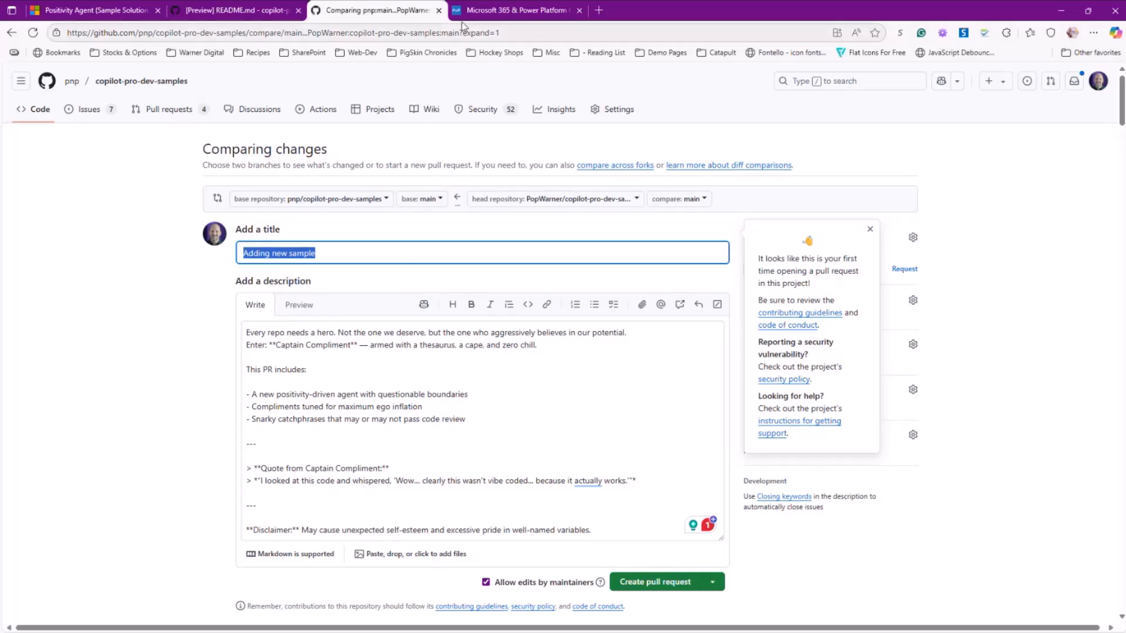
left_click(515, 10)
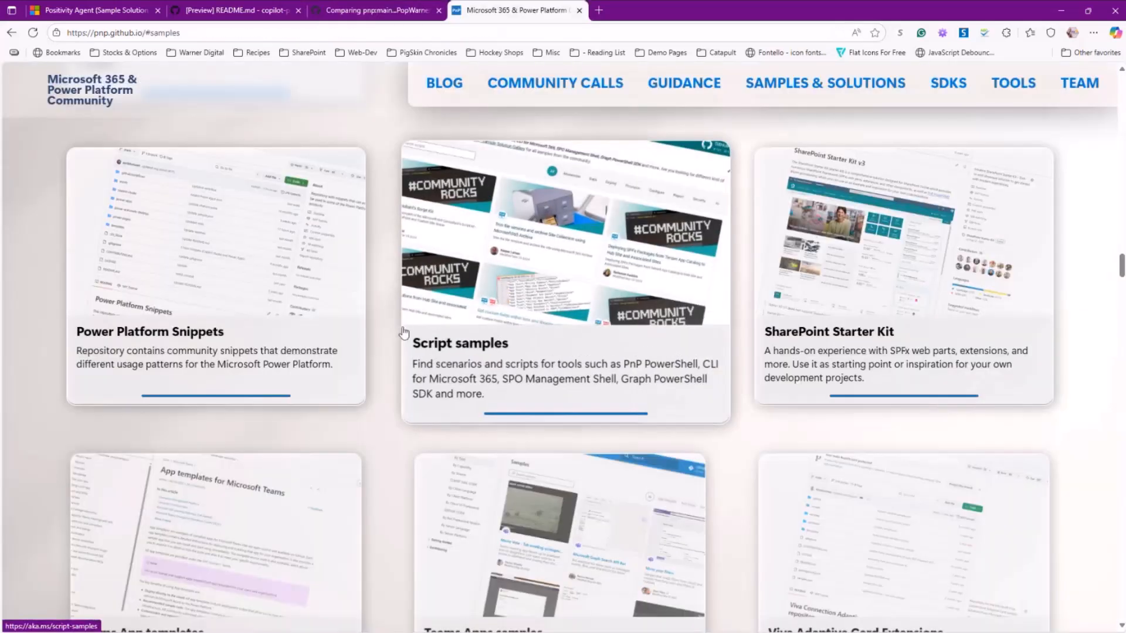